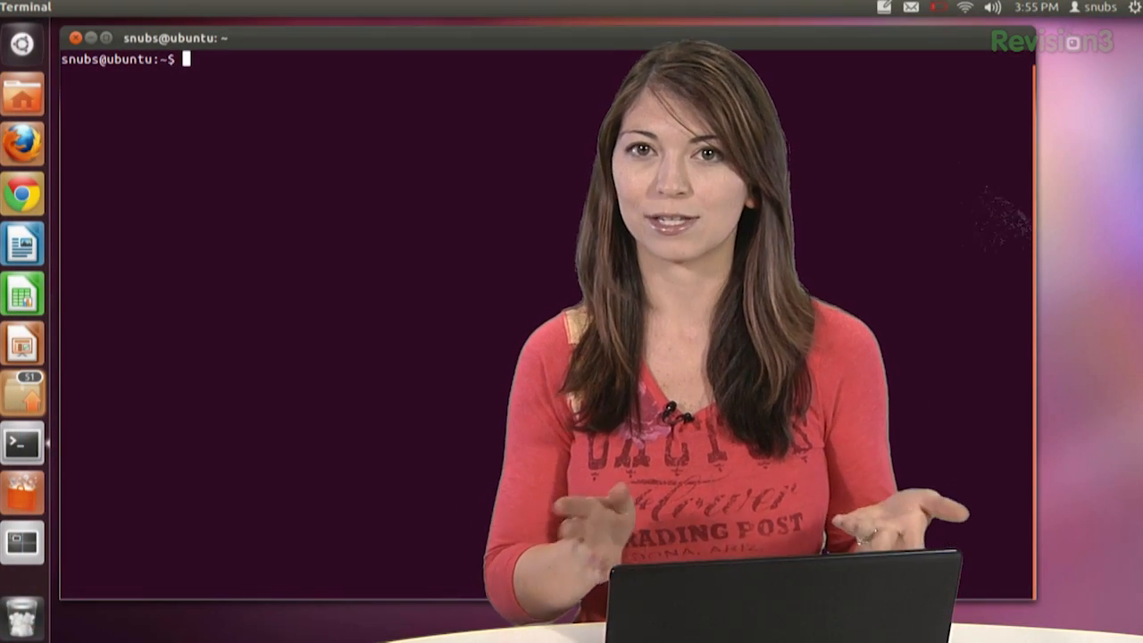
Step: Run ls -l /usr/bin | less to page through the long listing of /usr/bin
text(ls)
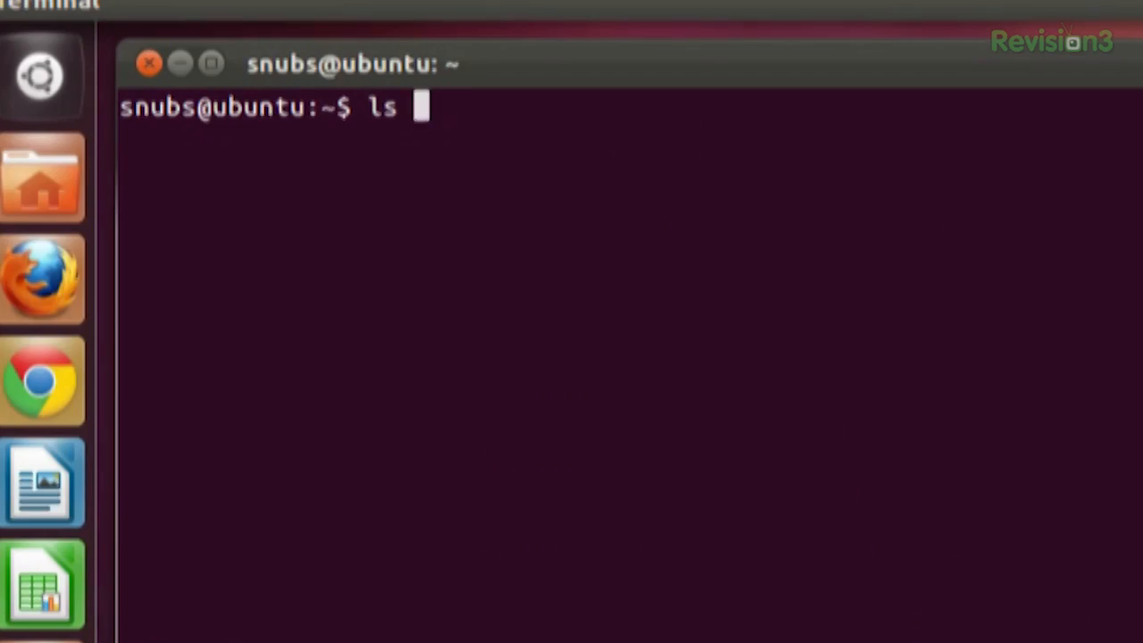
text(-l)
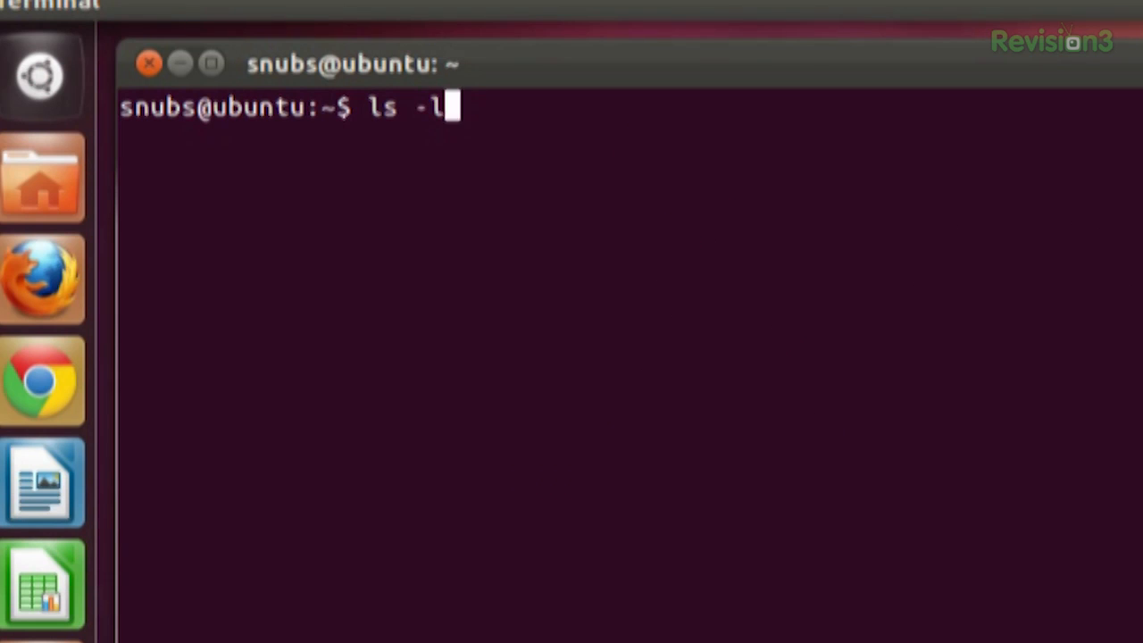
text(usr/)
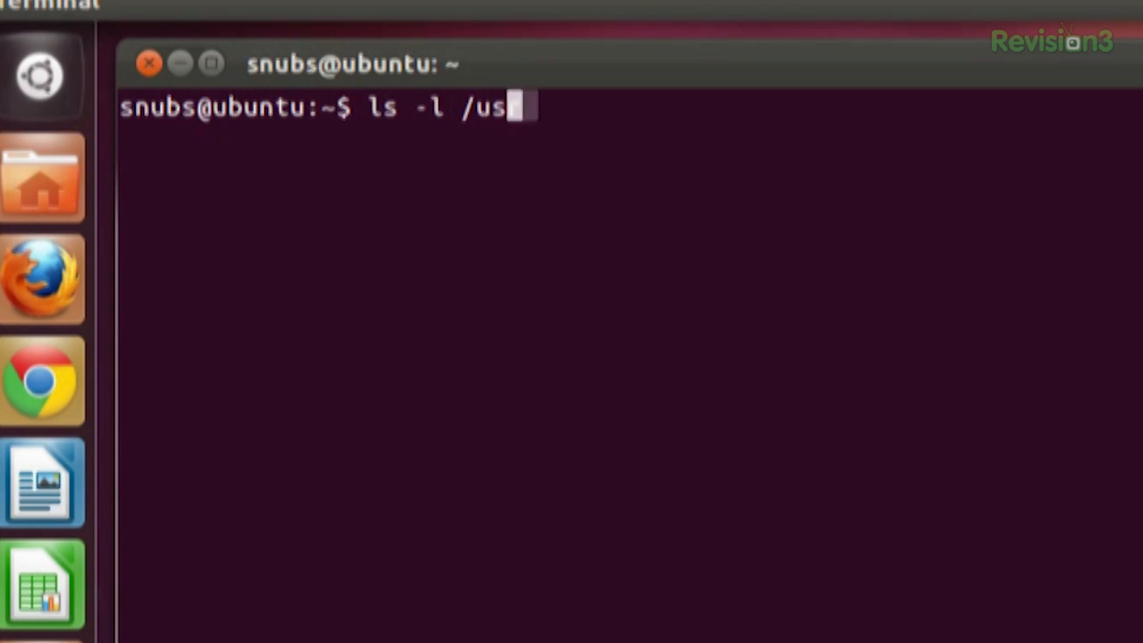
text(r/bin |)
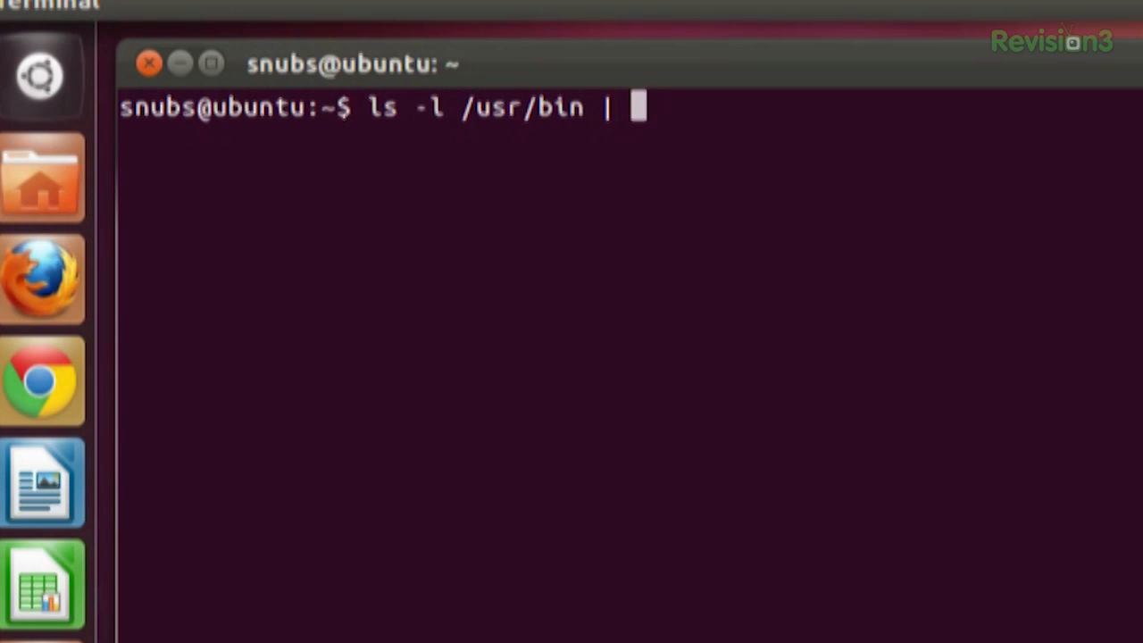
key(Return)
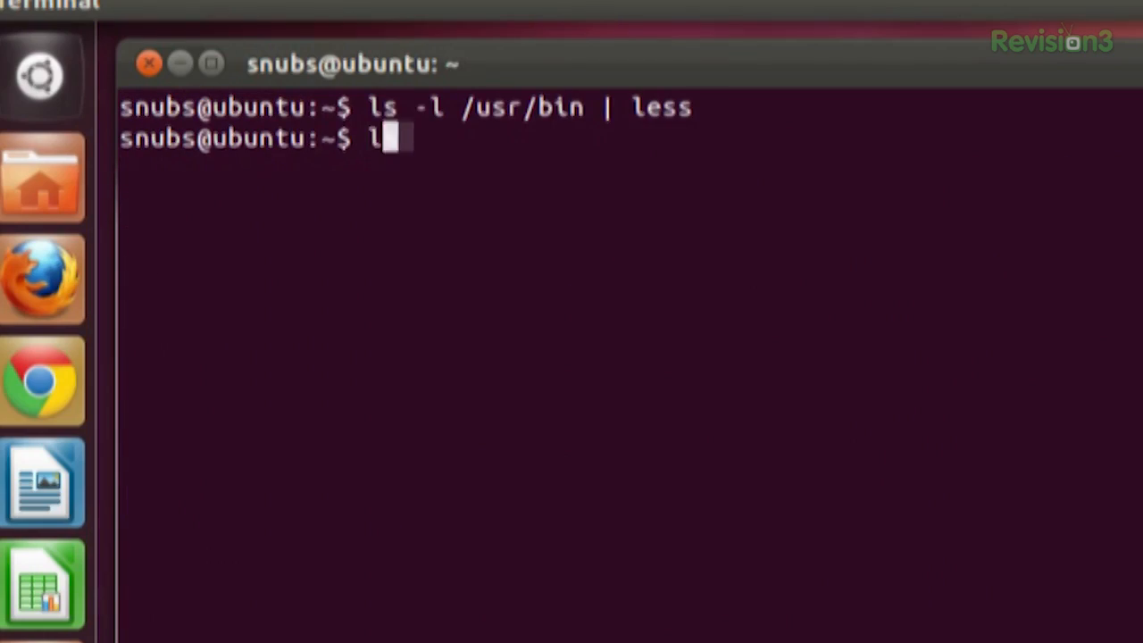
Step: Run ls /bin /usr/bin | sort | less to page the sorted combined listing
text(s -l)
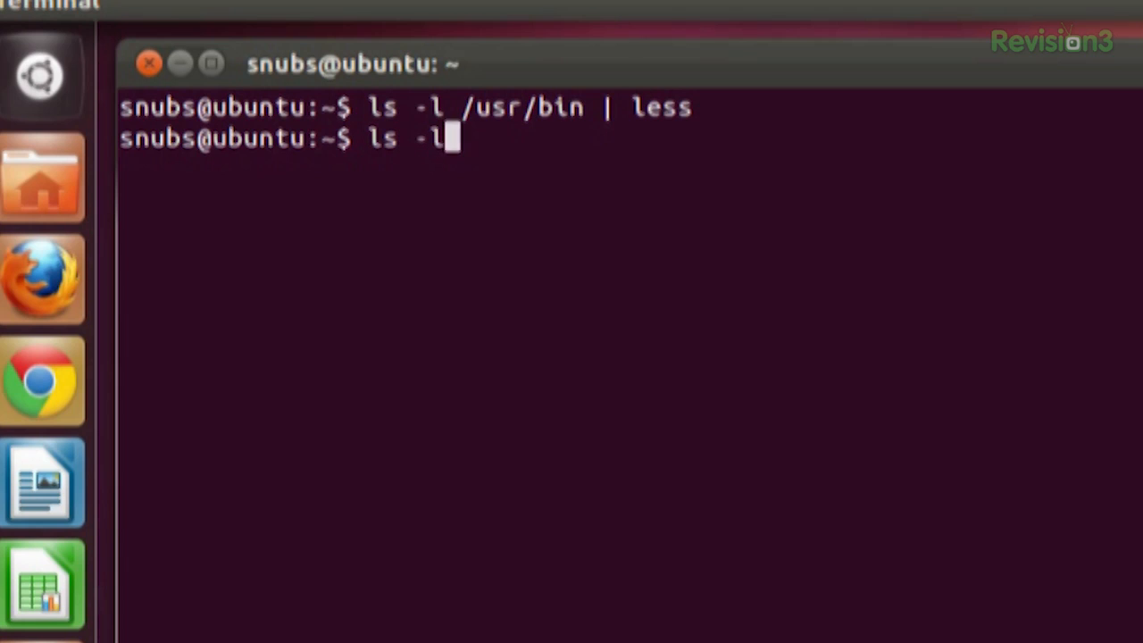
text(/)
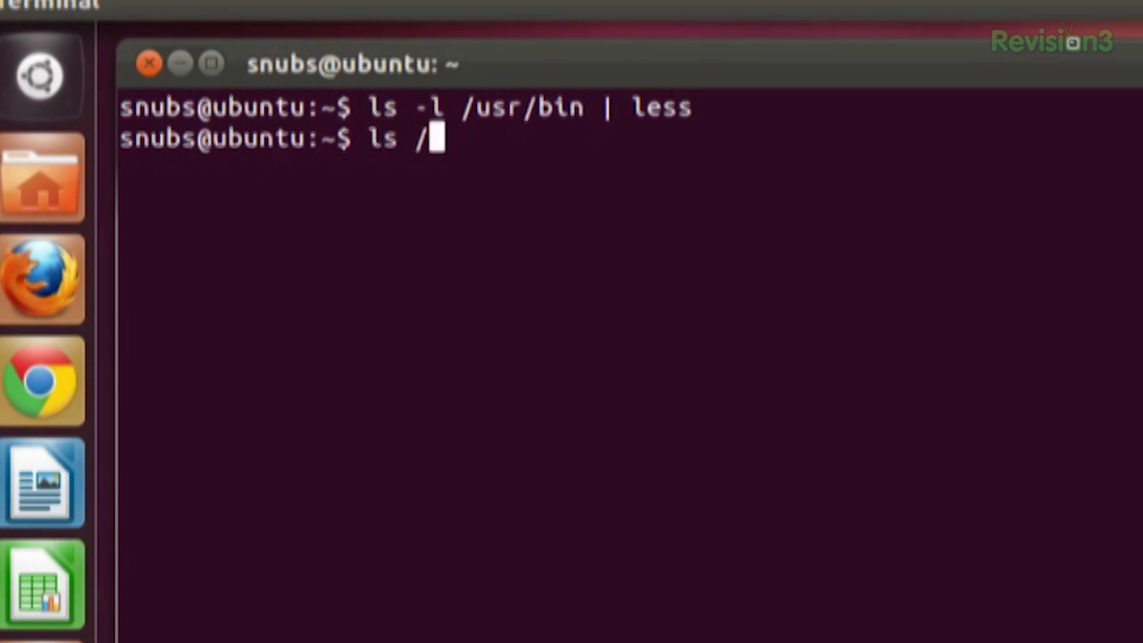
text(bin)
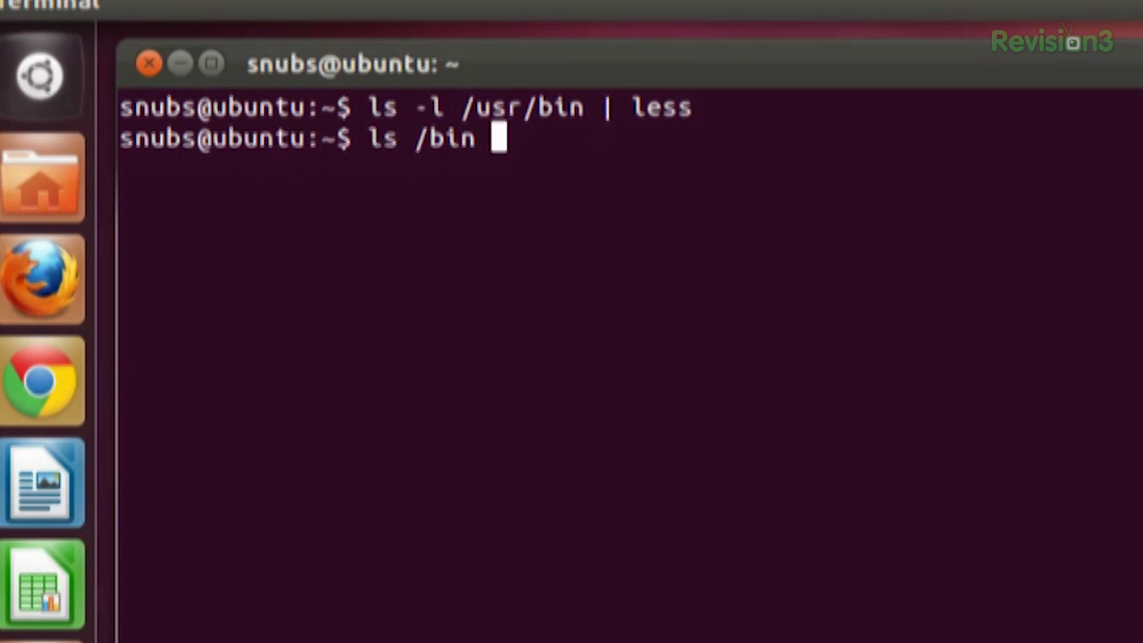
text(/usr/bin |)
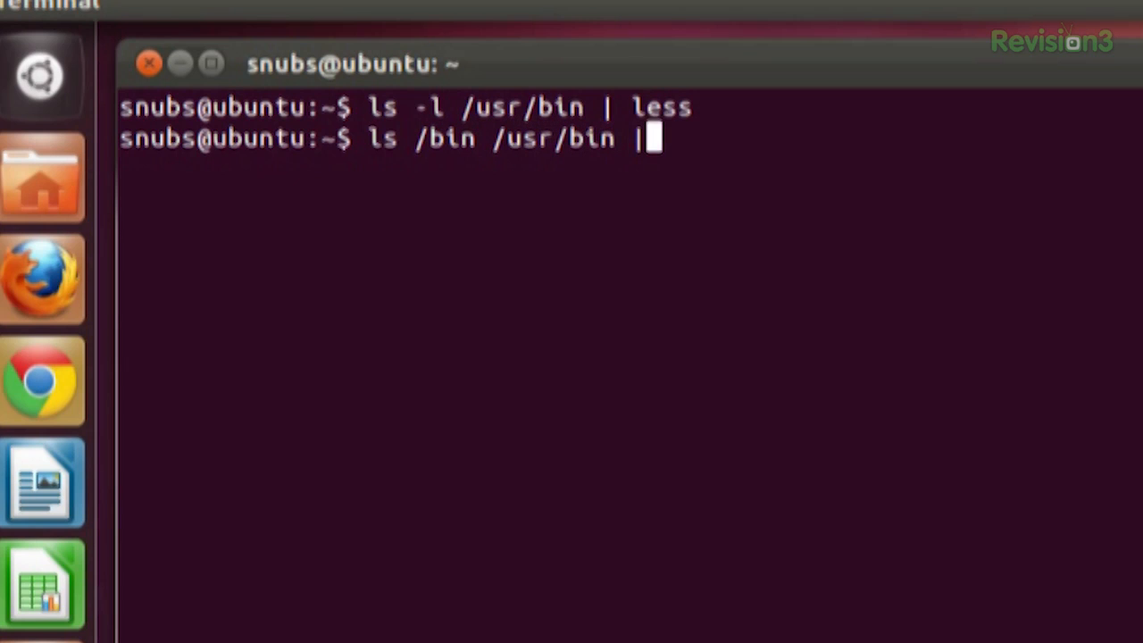
text(sort |)
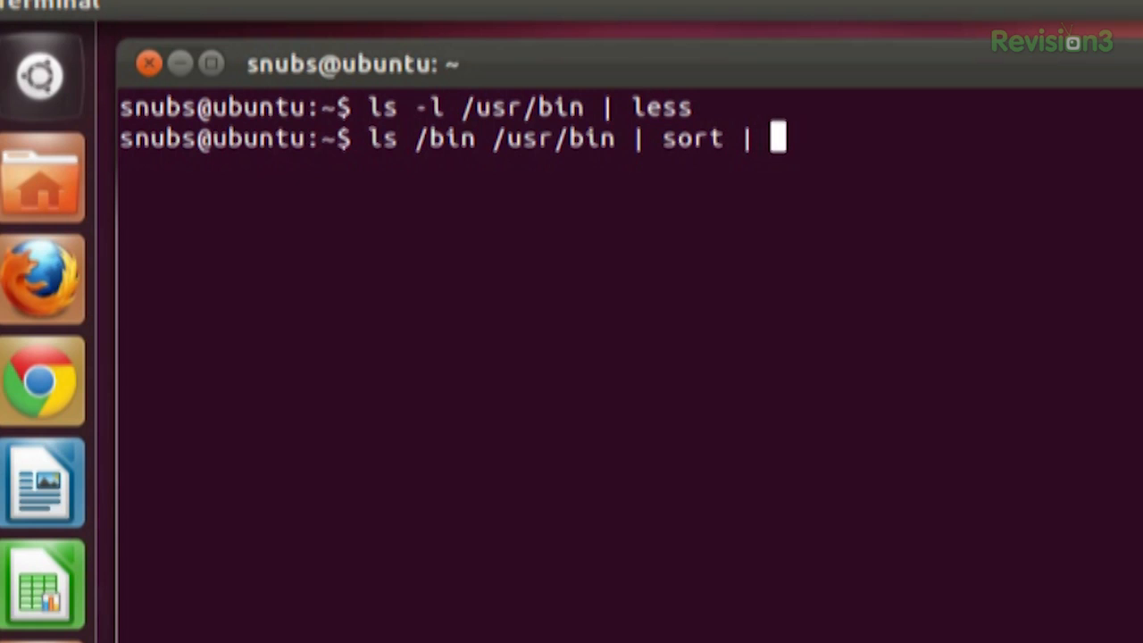
key(Return)
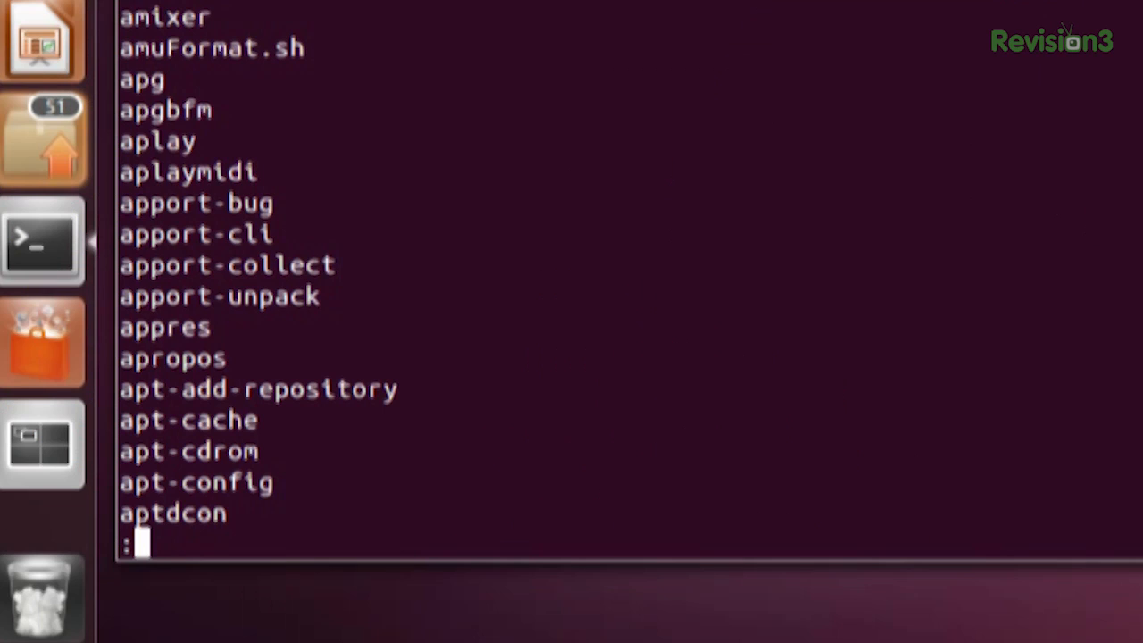
Step: Quit less and run ls /bin /usr/bin | sort | uniq | less
key(q)
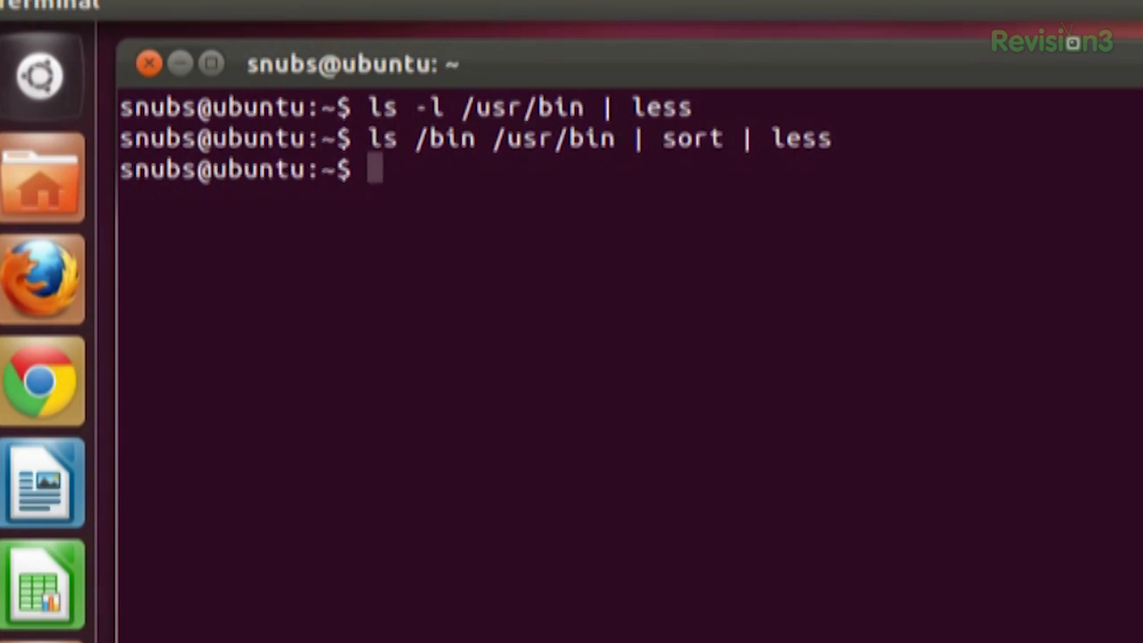
text(ls)
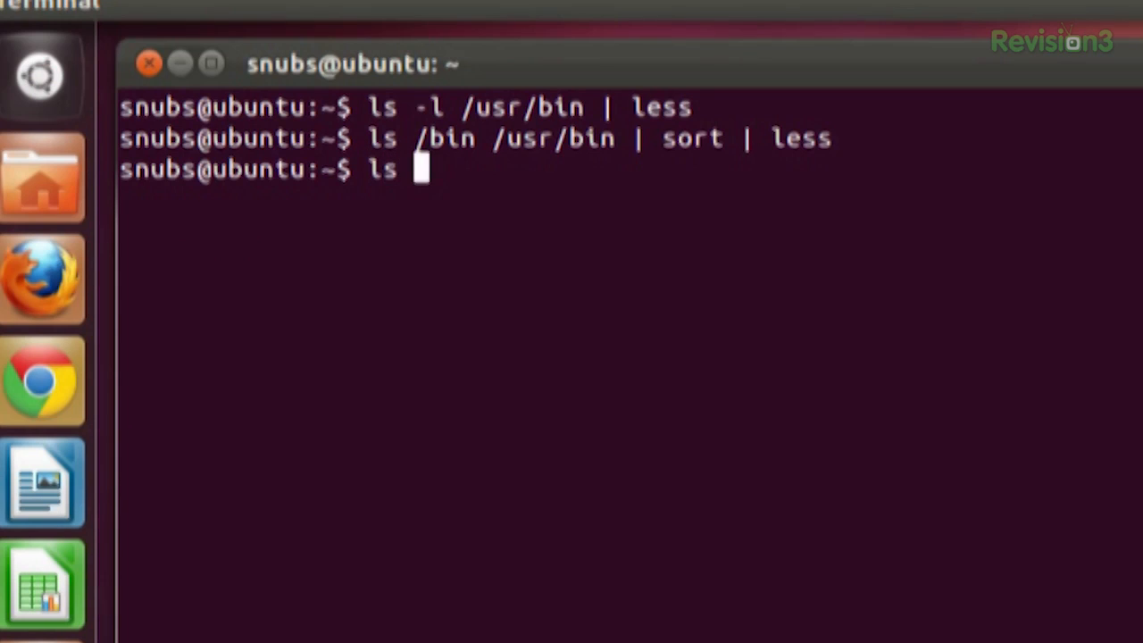
text(/bin)
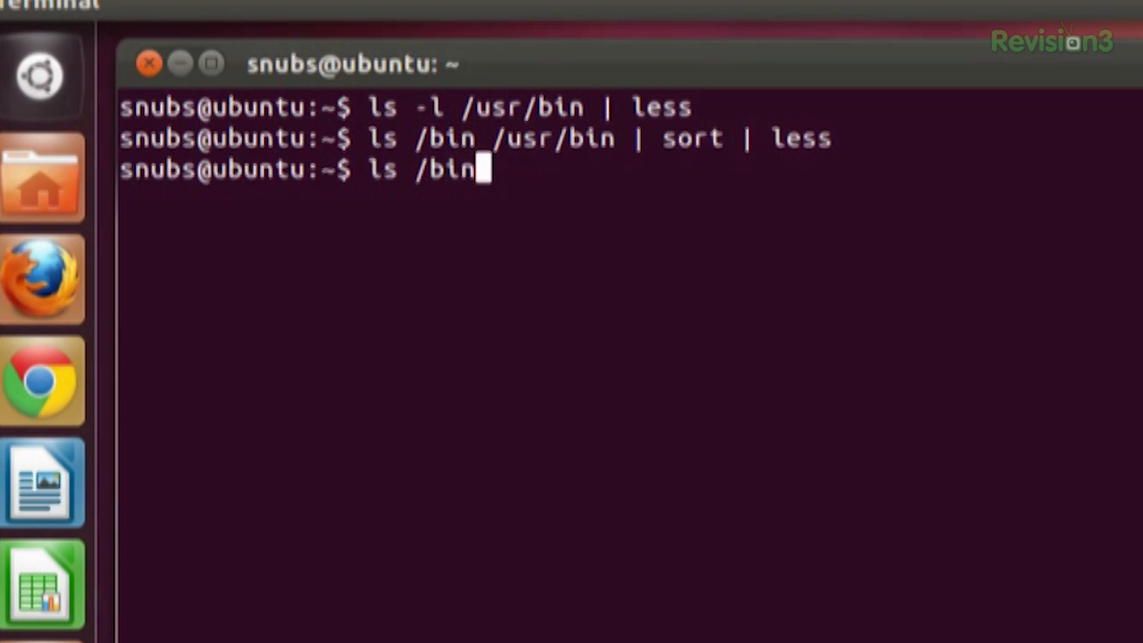
text(/usr/bin |)
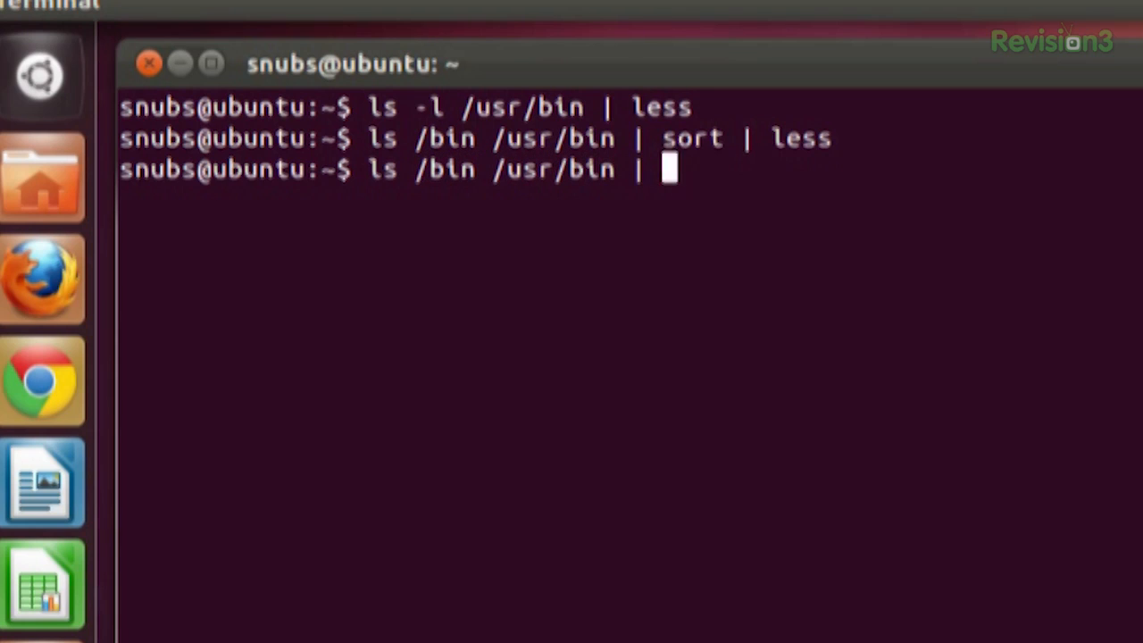
text(sort |)
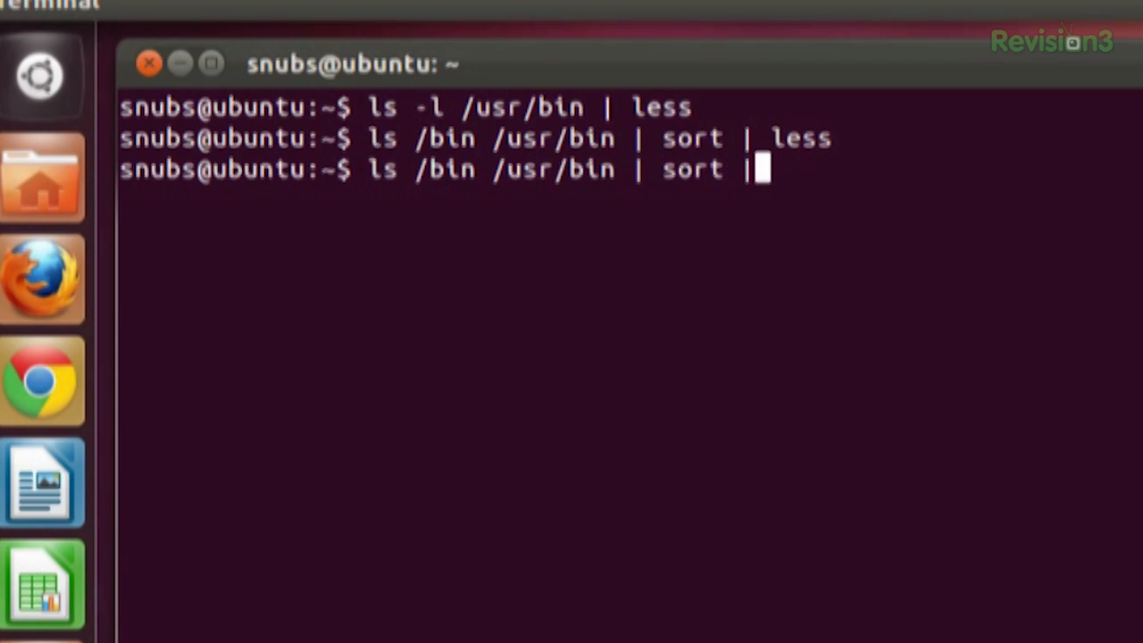
text(uniq)
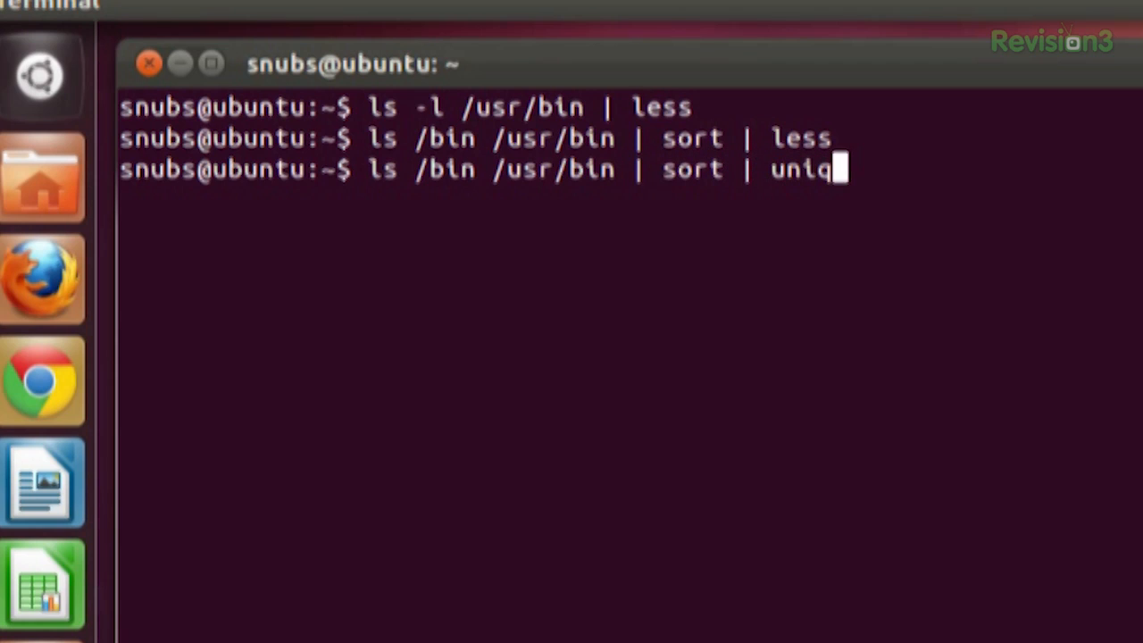
text(| l)
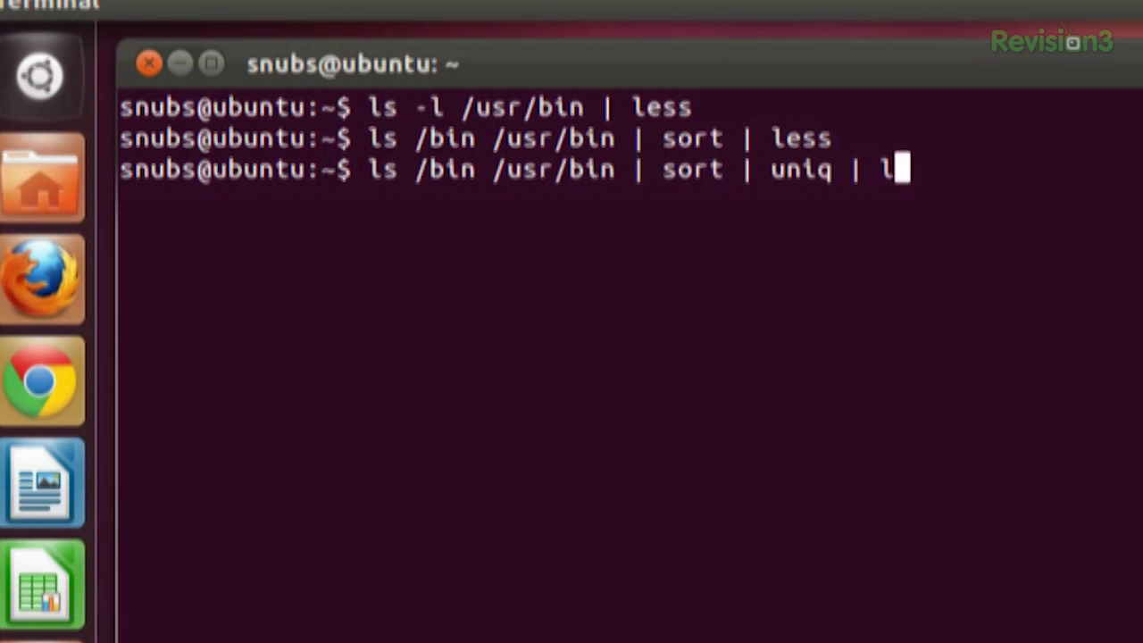
key(Return)
text(ls /b)
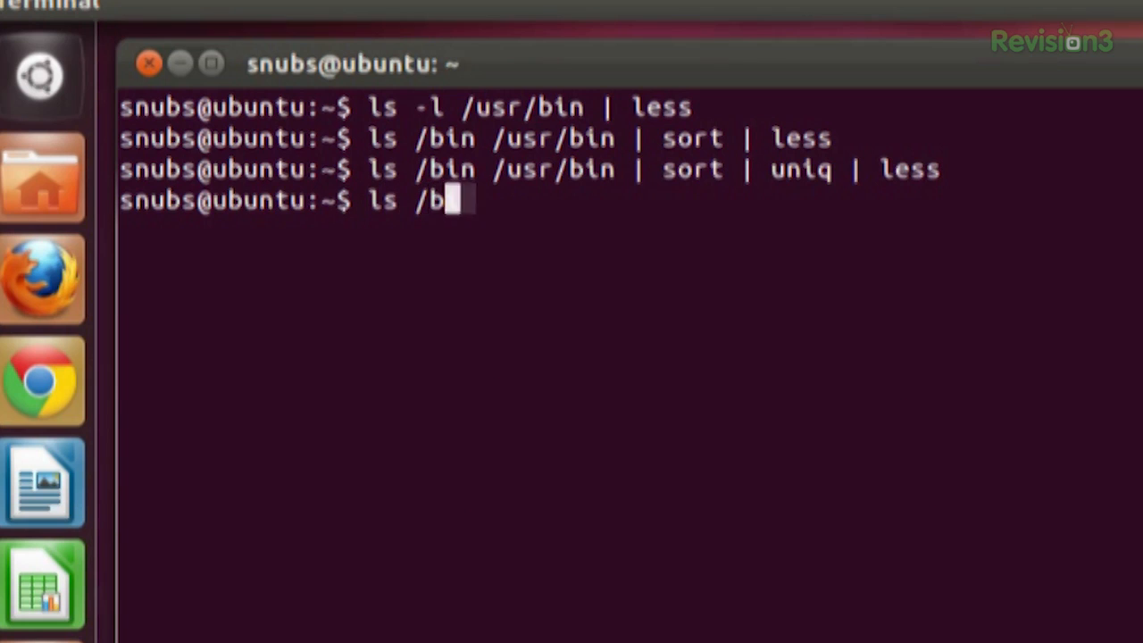
Step: Run ls /bin /usr/bin | sort | uniq -d | less to show duplicated names
text(in /usr/bin)
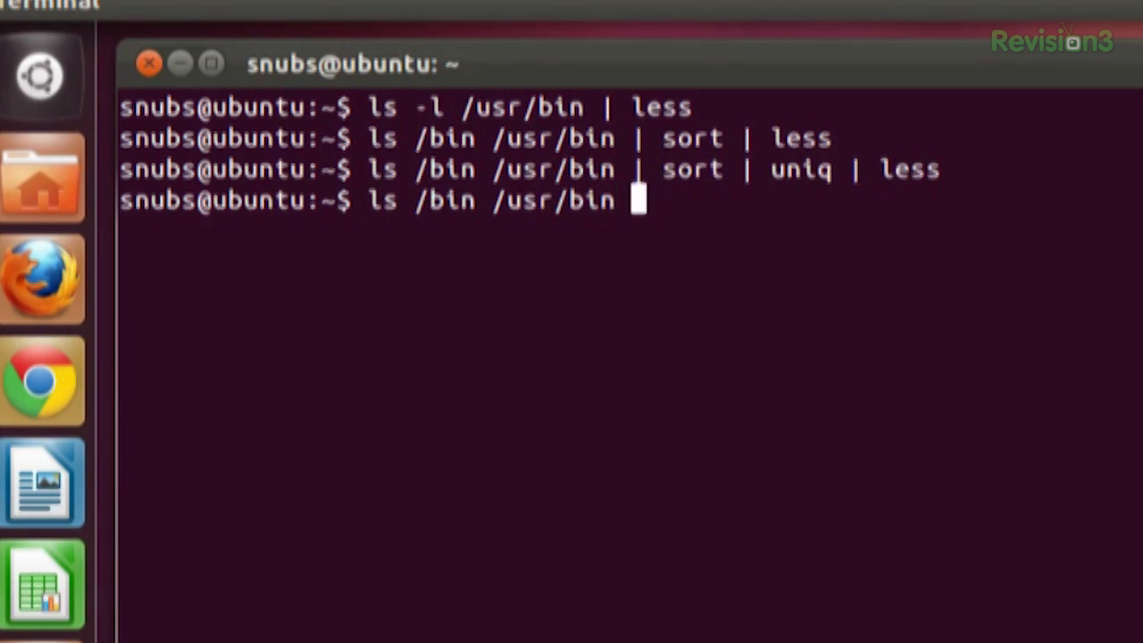
text(| sort)
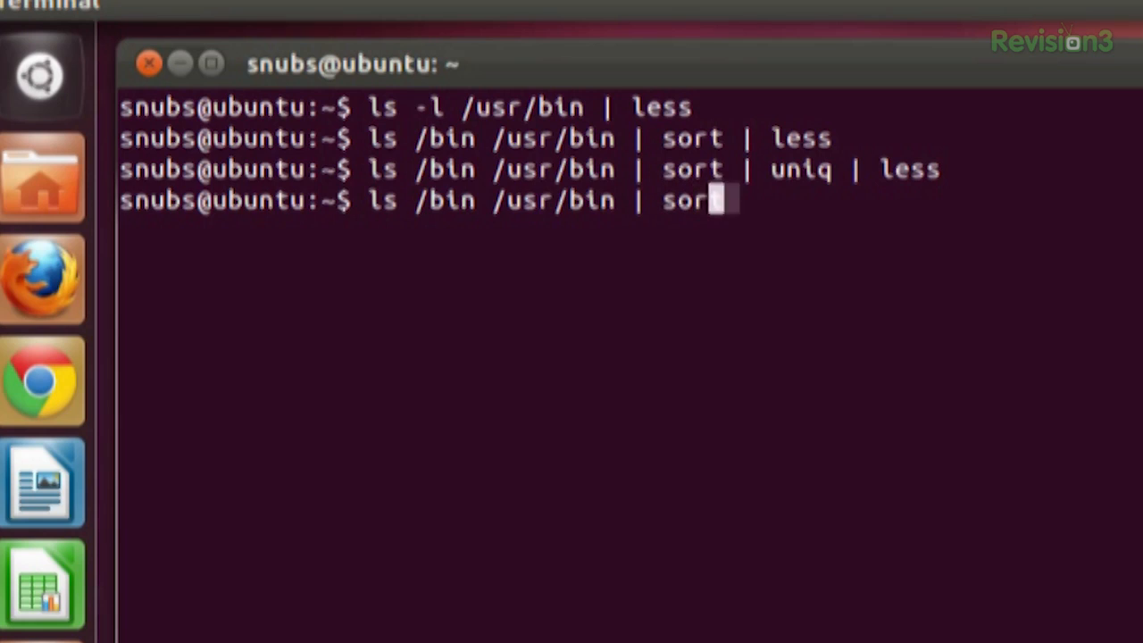
text(| un)
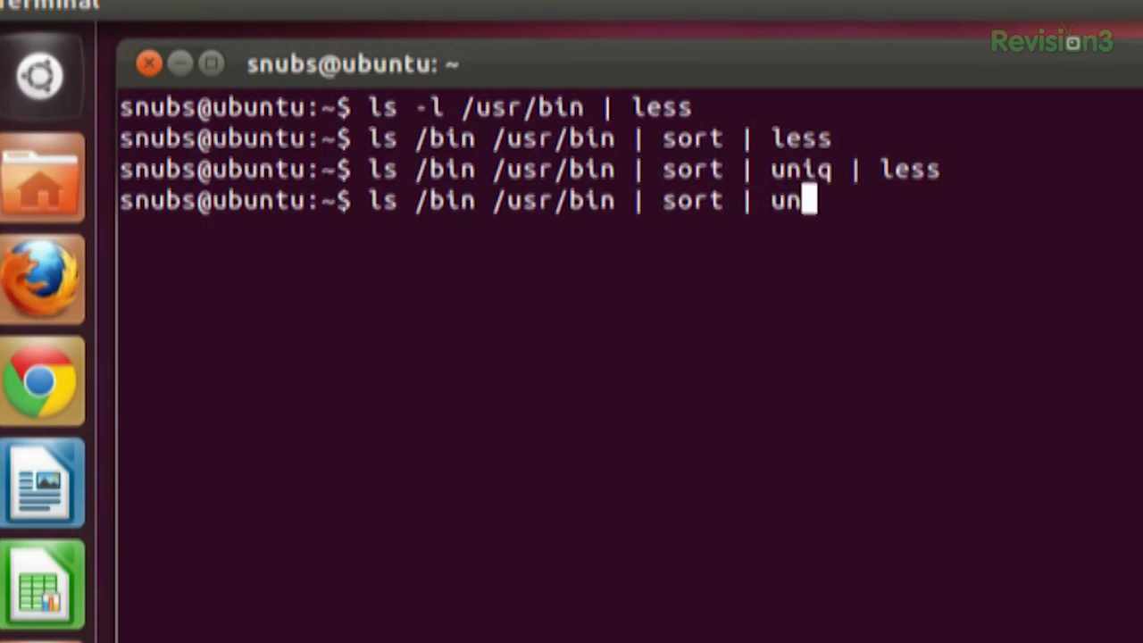
text(w)
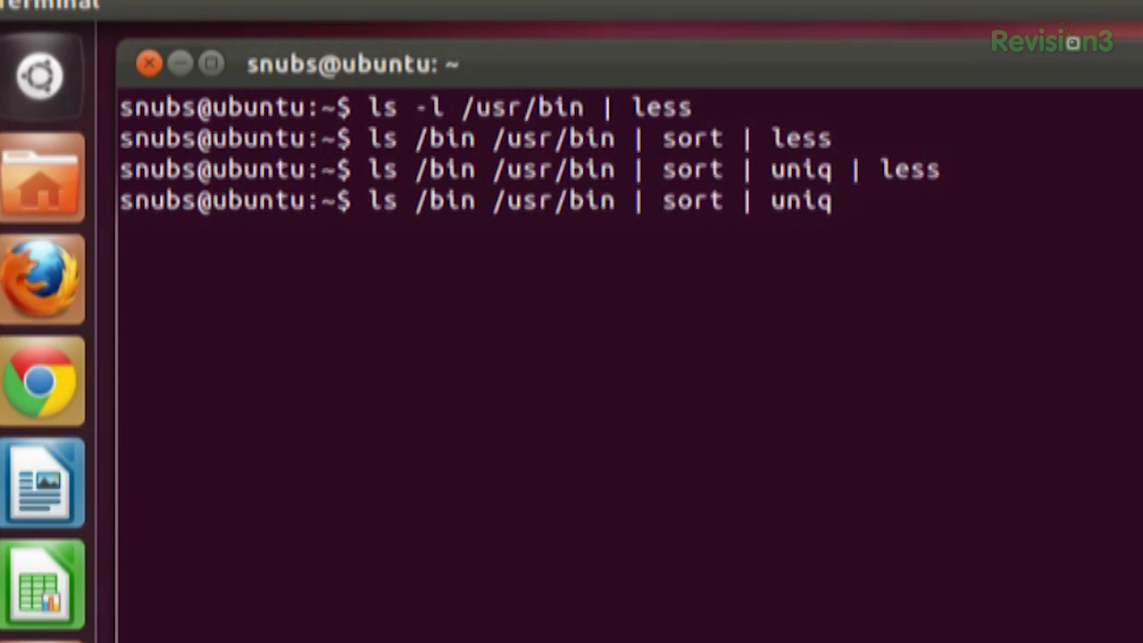
text(-d |)
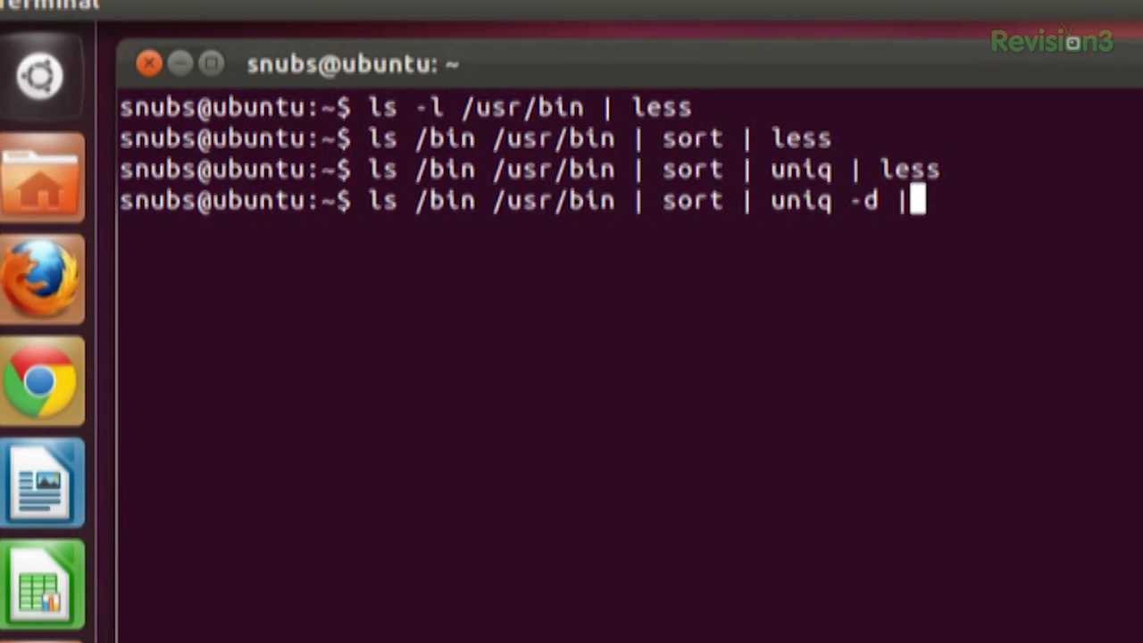
key(Return)
text(wc)
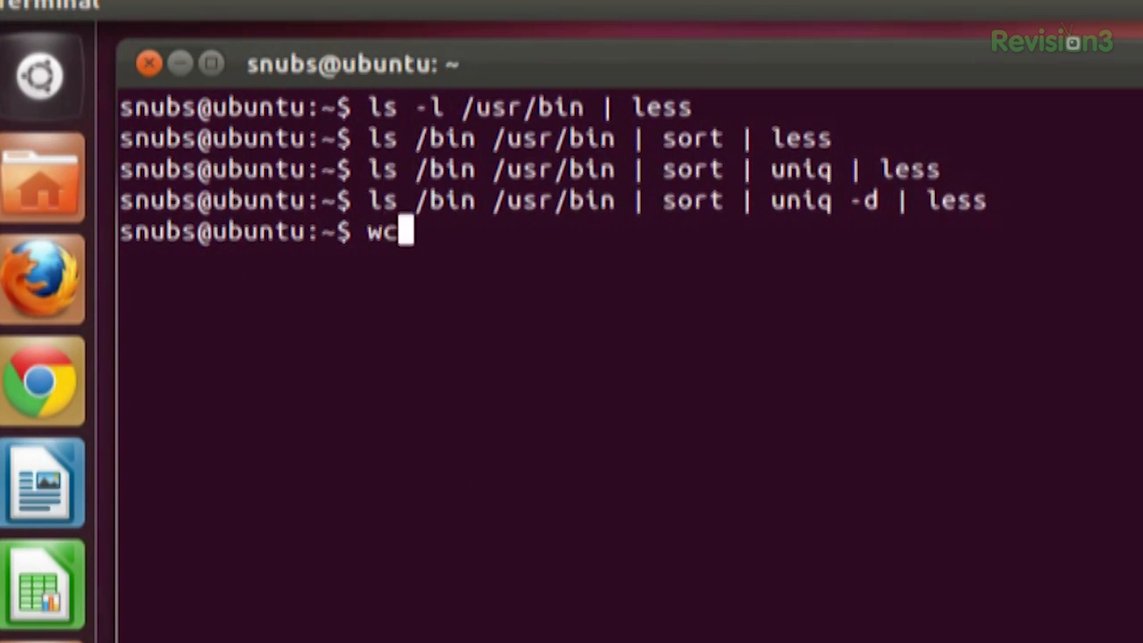
Step: Run wc trust.txt, reporting 1 line, 3 words and 22 characters
text(l)
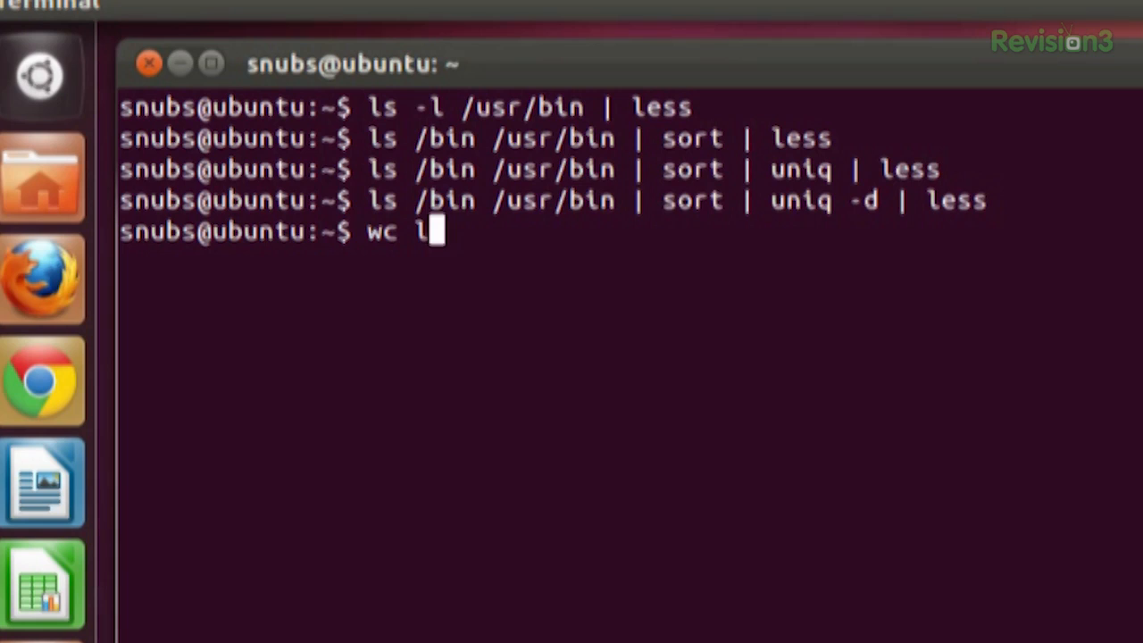
text(rust)
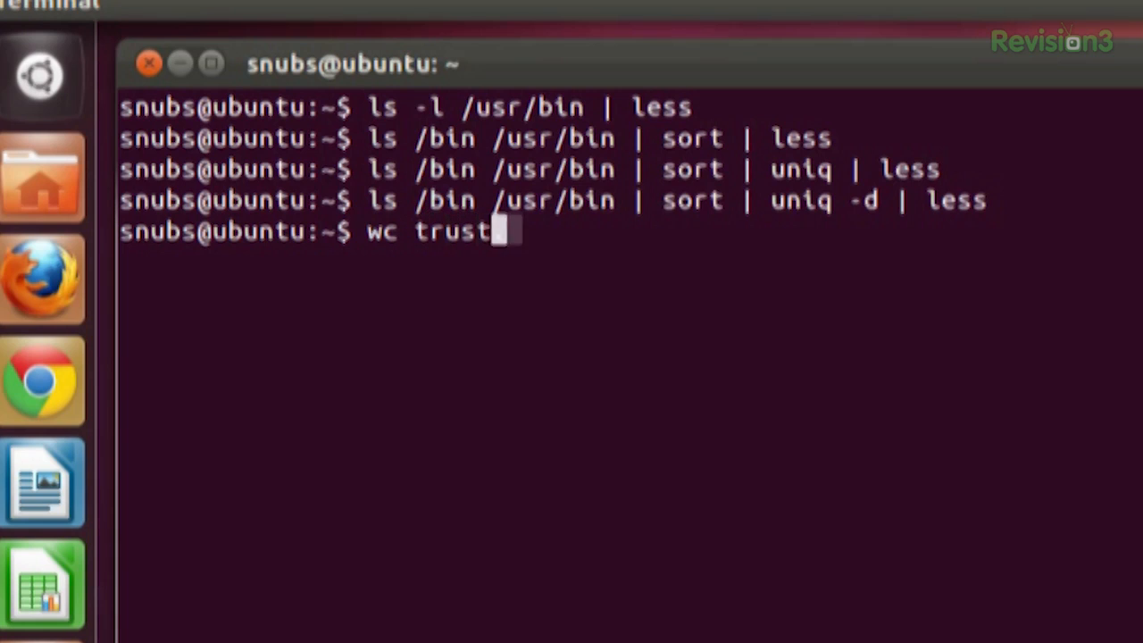
key(Return)
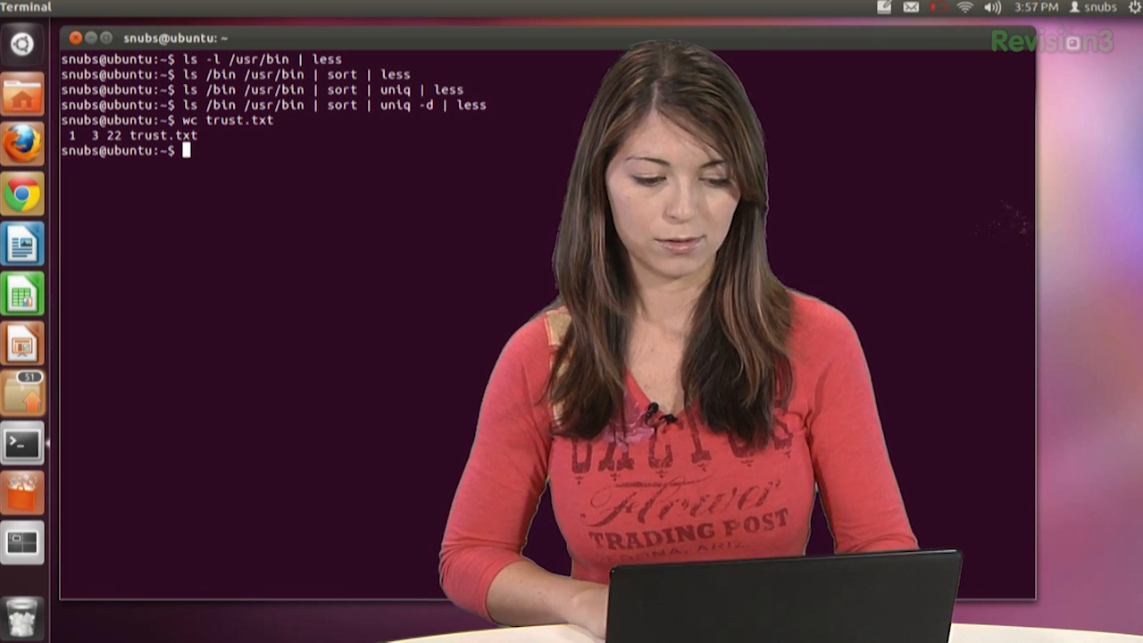
text(l)
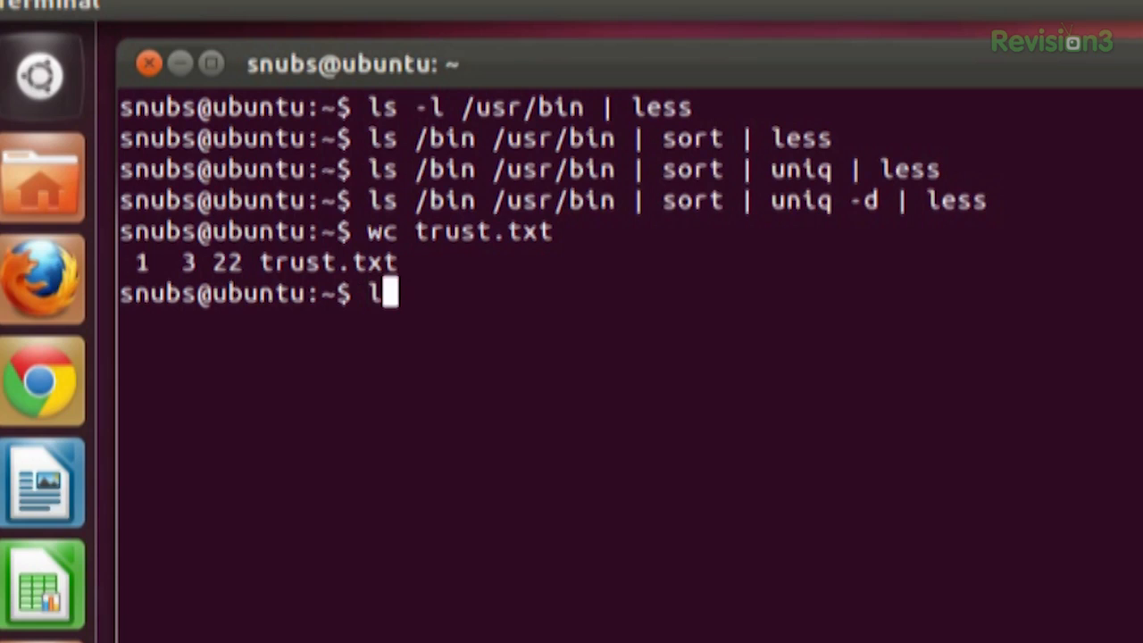
Step: Run ls /bin /usr/bin | sort | uniq | wc -l, returning 1625
text(s /bin /u)
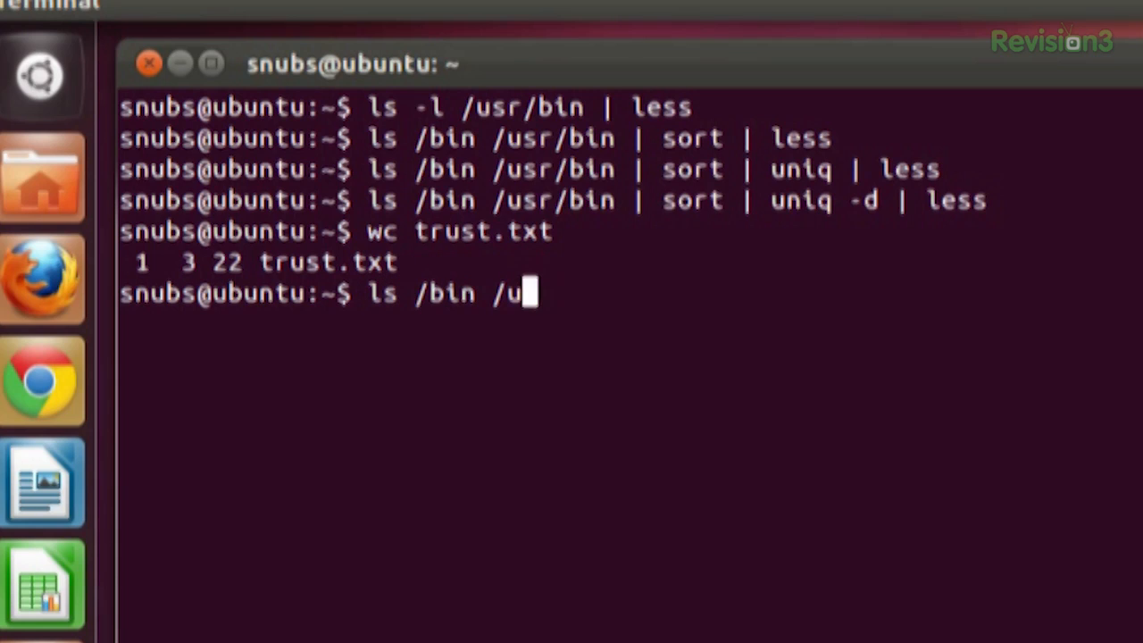
text(sr/bin |)
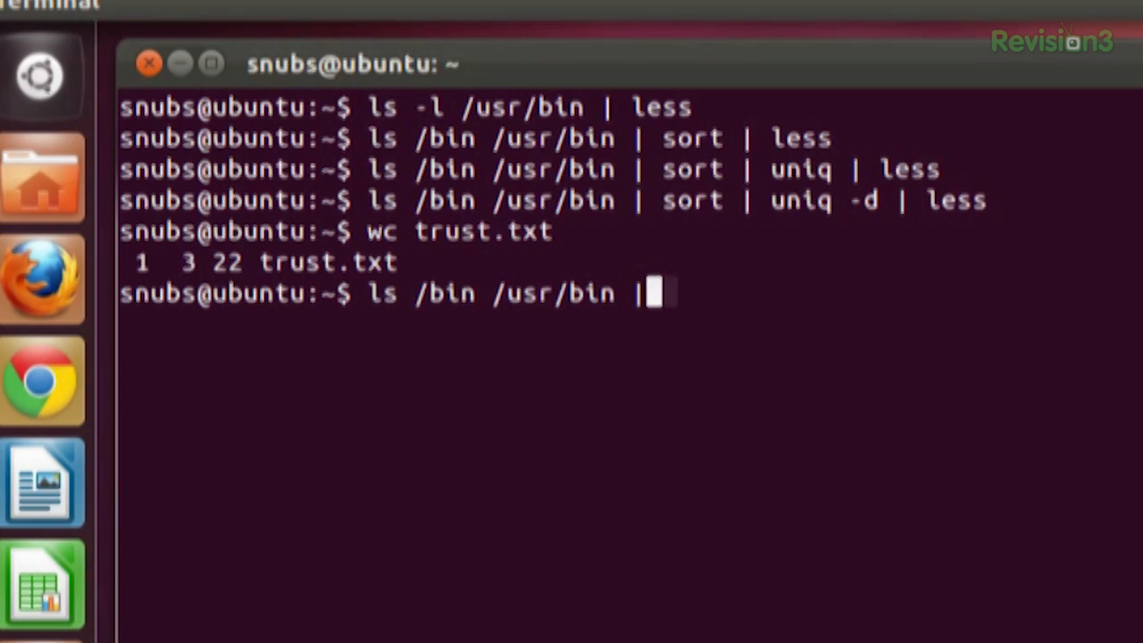
text(sort | uniq)
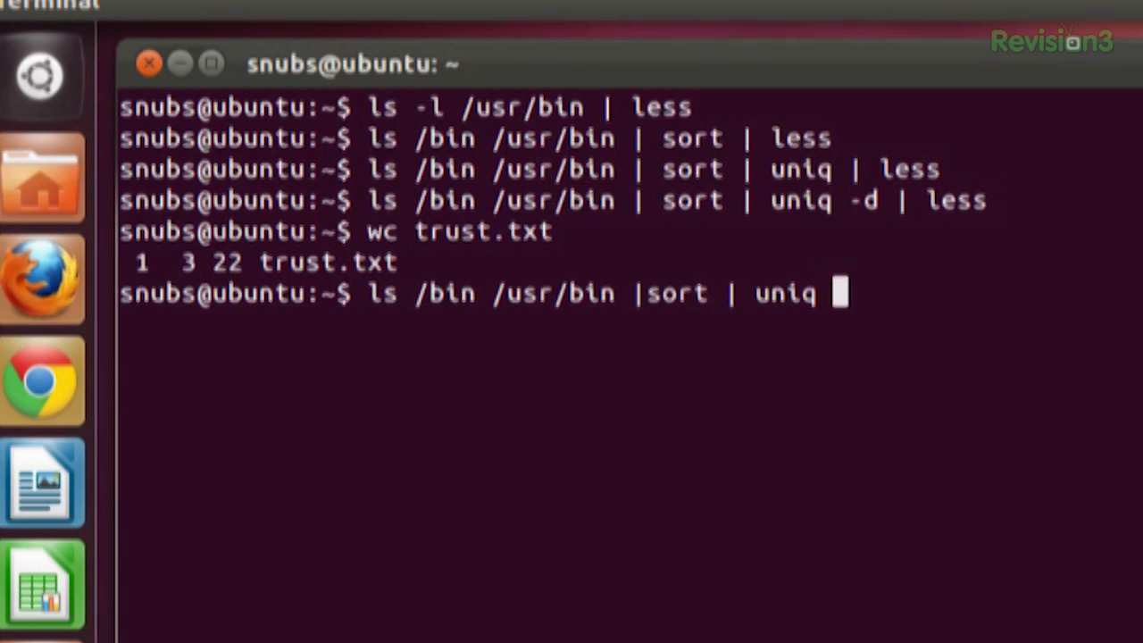
text(| w)
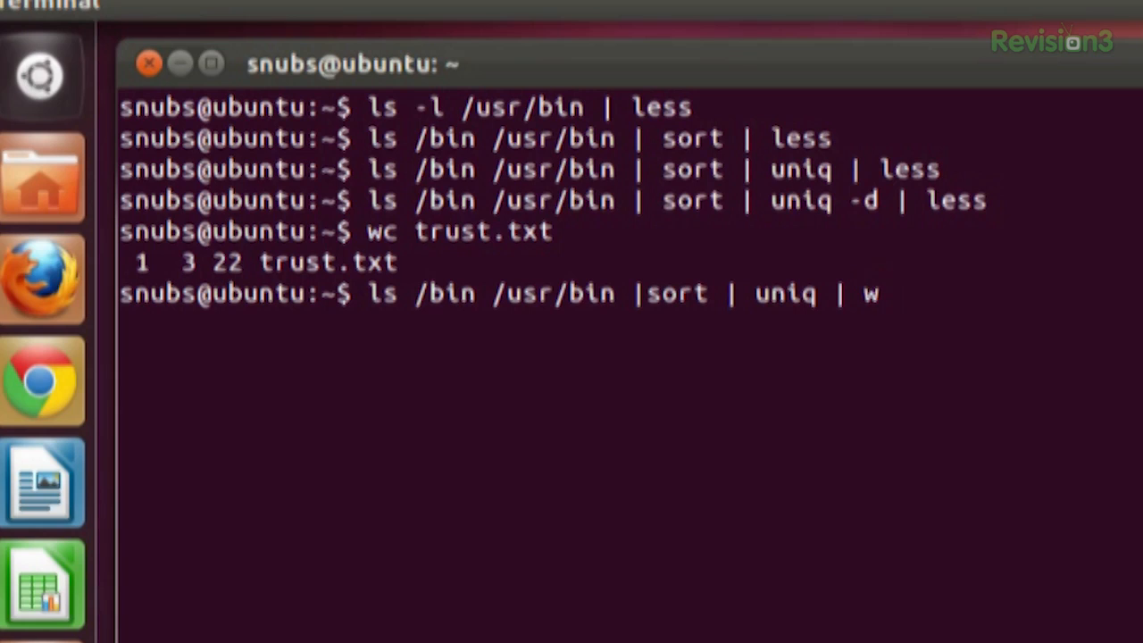
text(c -l)
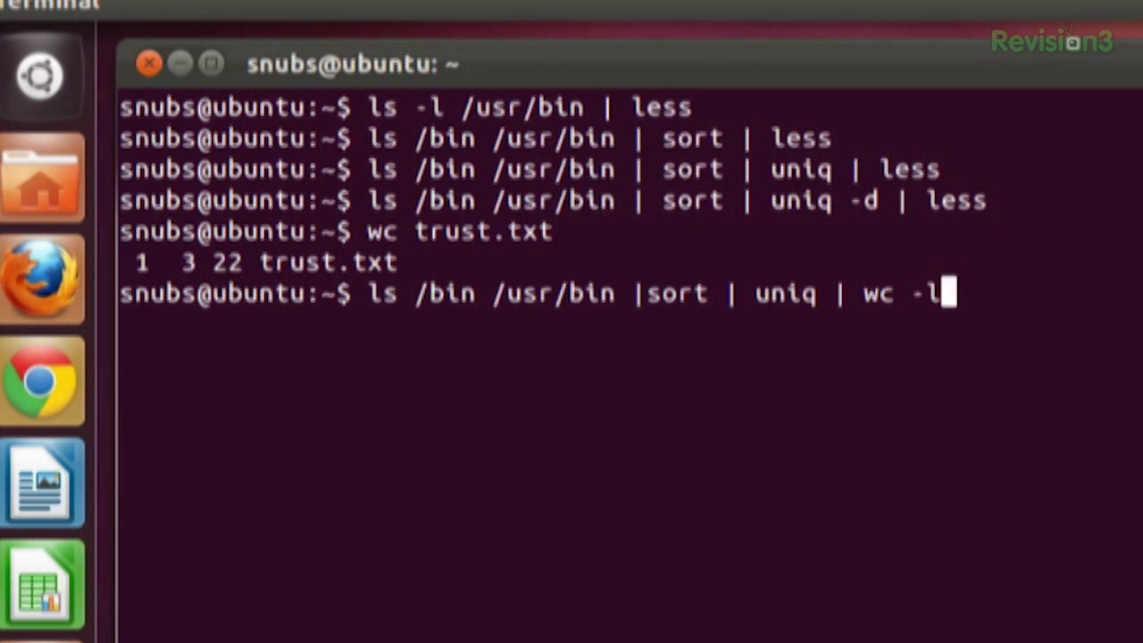
key(Return)
text(ls /)
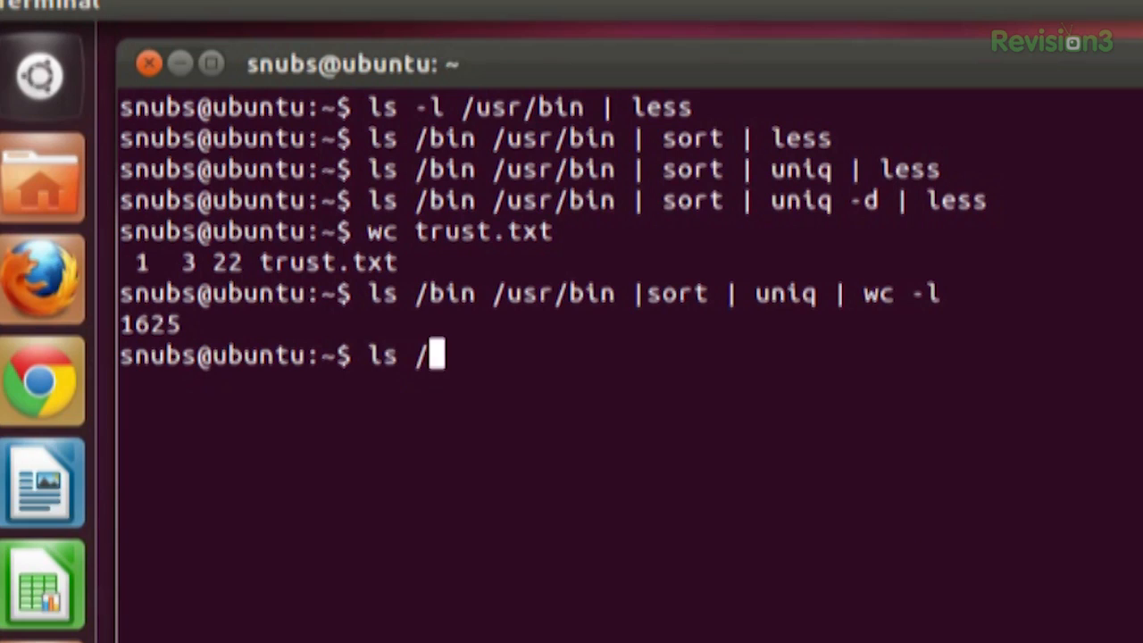
Step: Run ls /bin /usr/bin | sort | uniq | grep zip to list zip-related programs
text(bin /usr/bin)
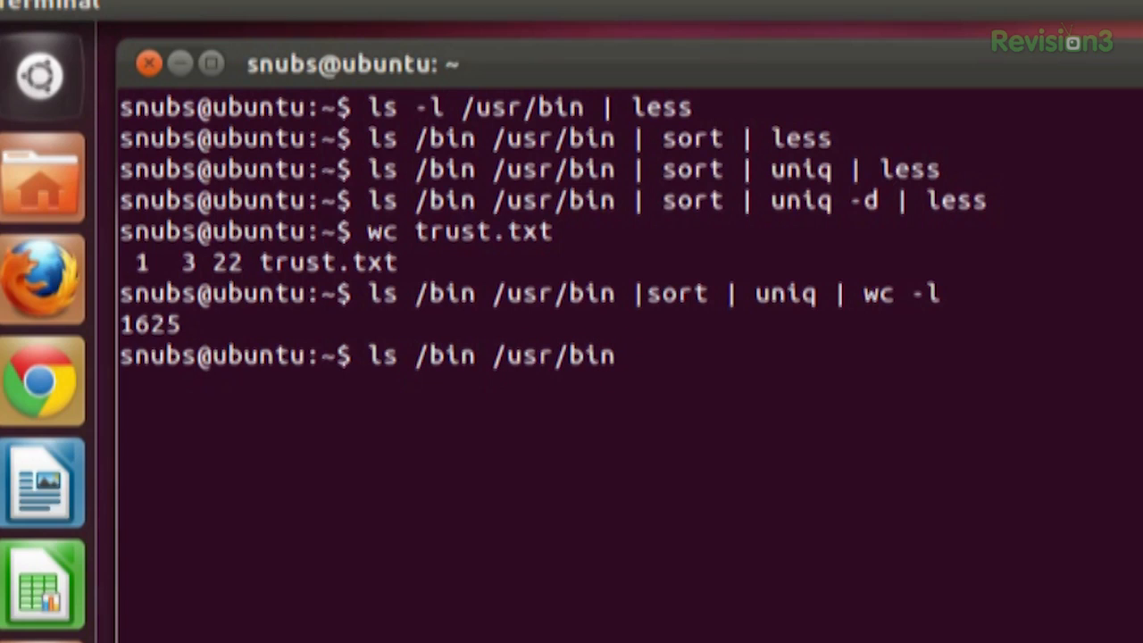
text(|sort |)
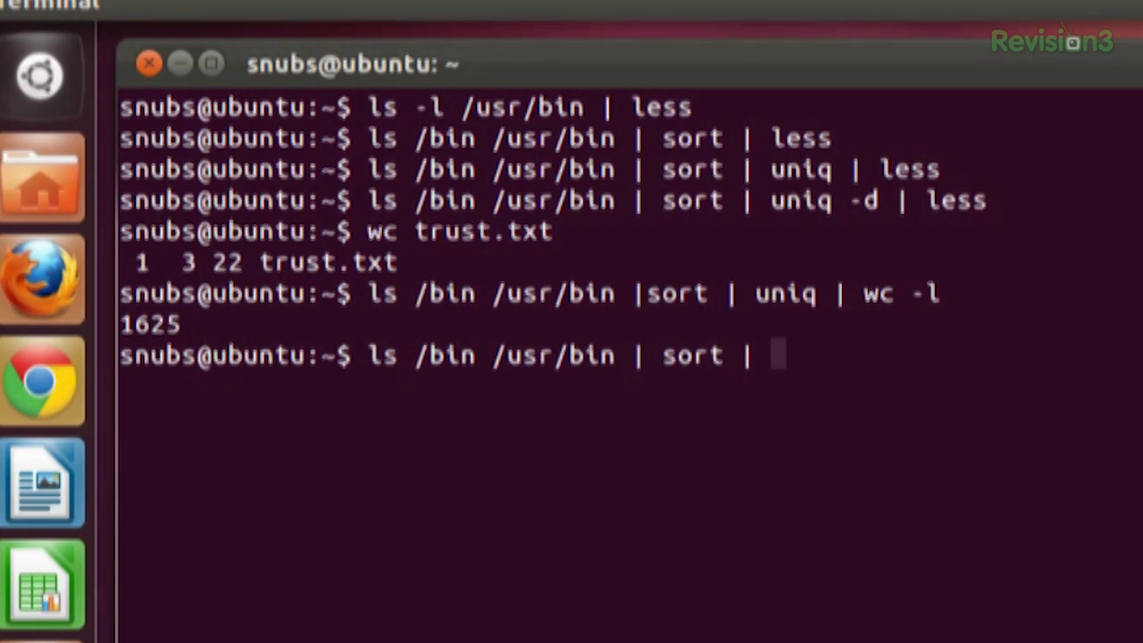
text(uniq |)
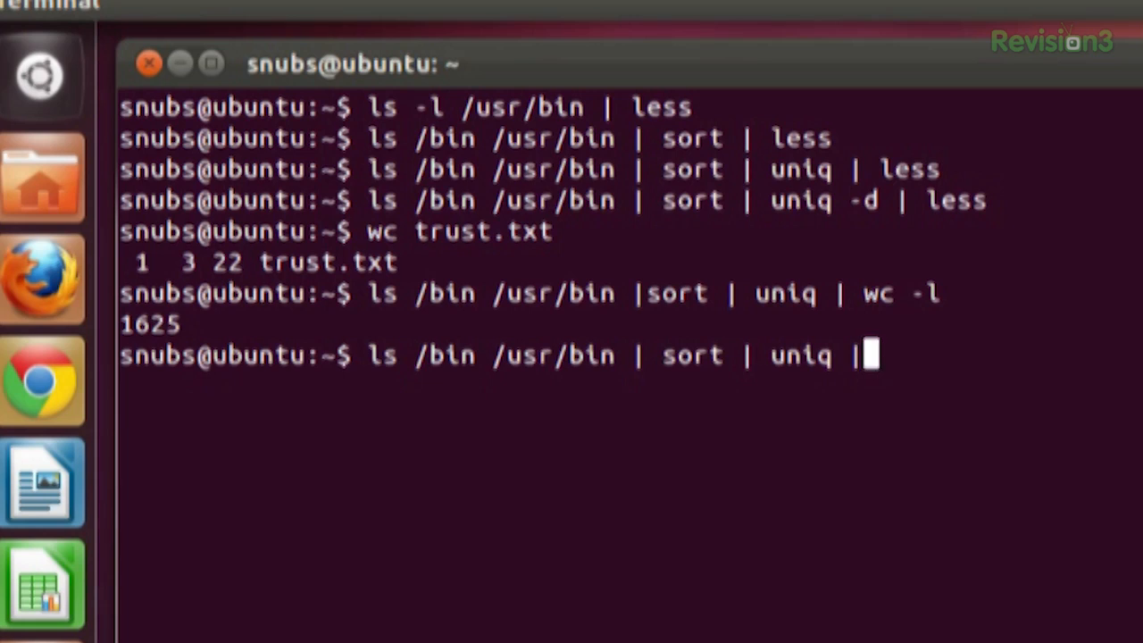
text(gr)
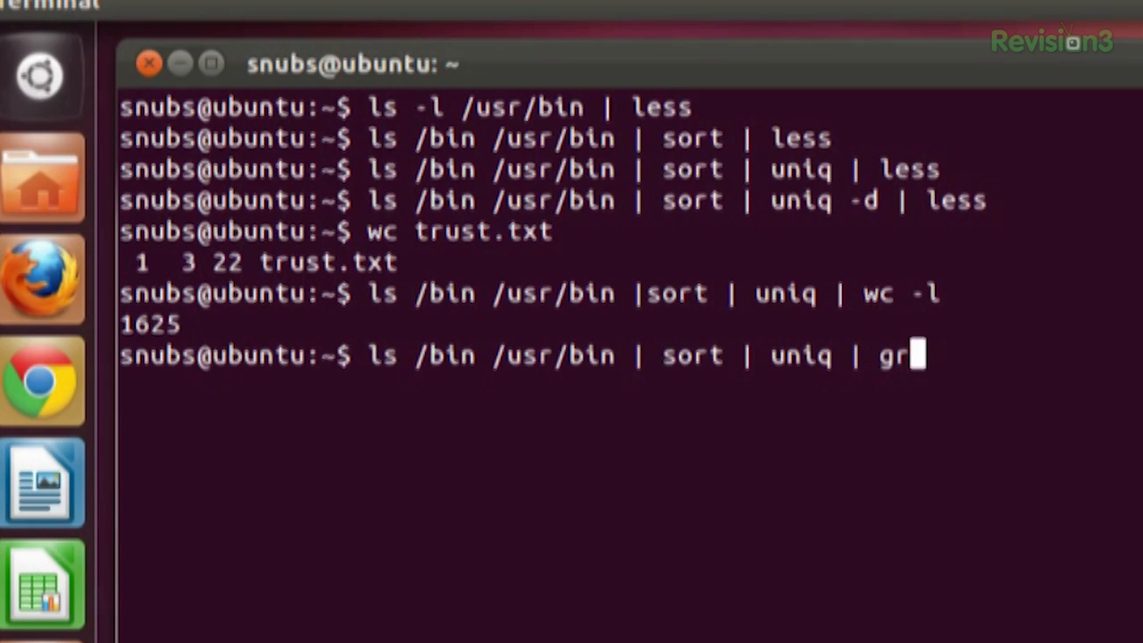
text(ep zip)
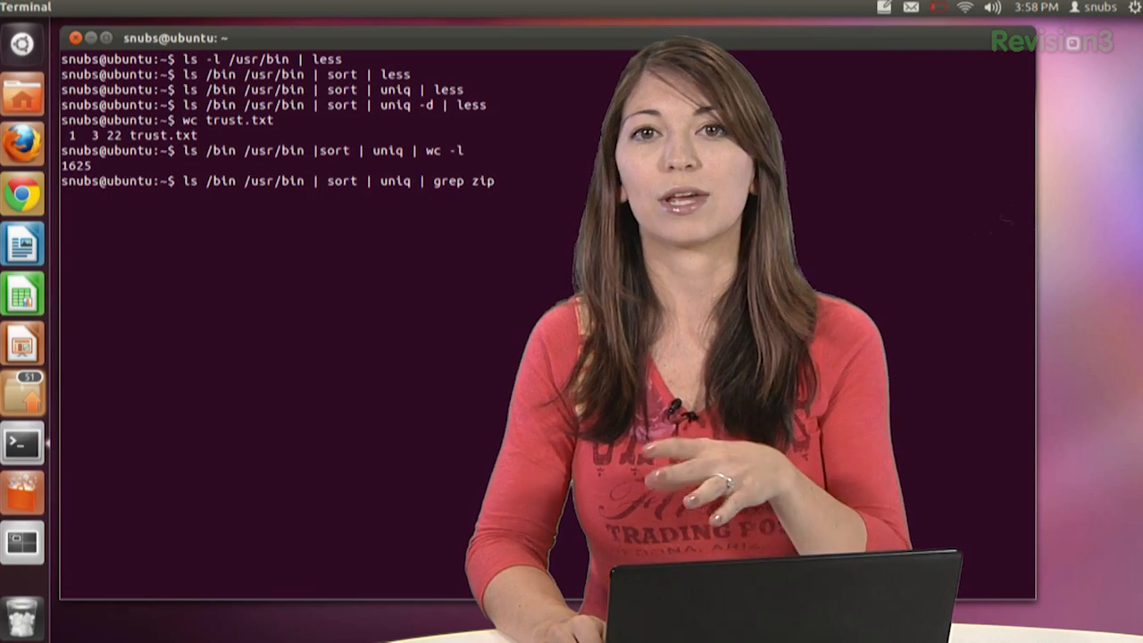
key(Return)
text(head)
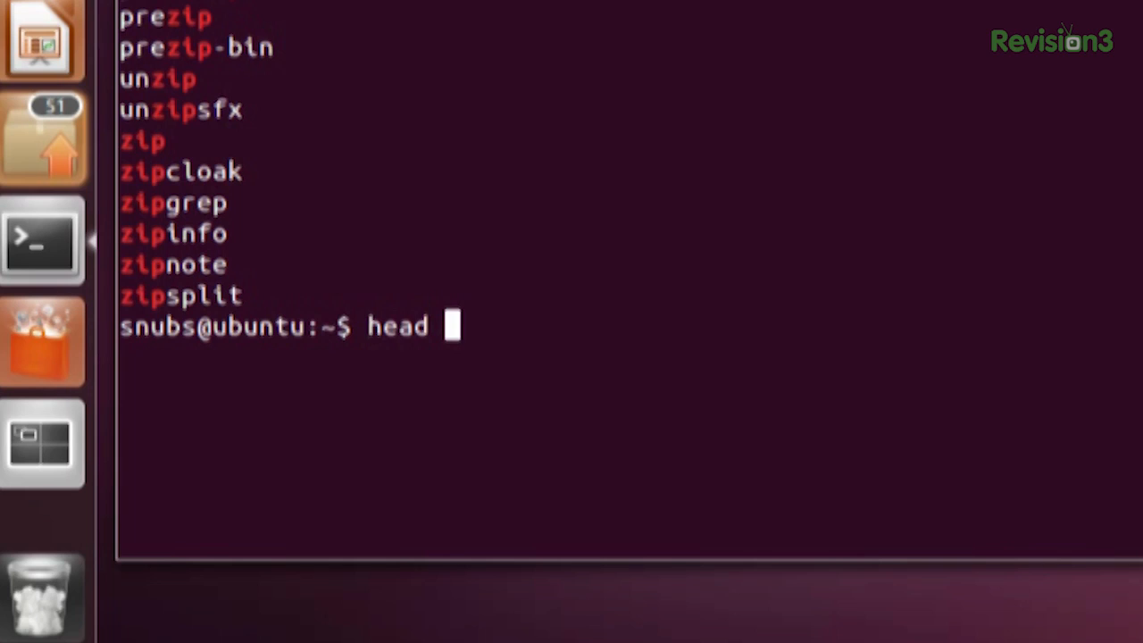
Step: Run head -n 5 trust.txt, printing "trust your technolust"
text(-n 5)
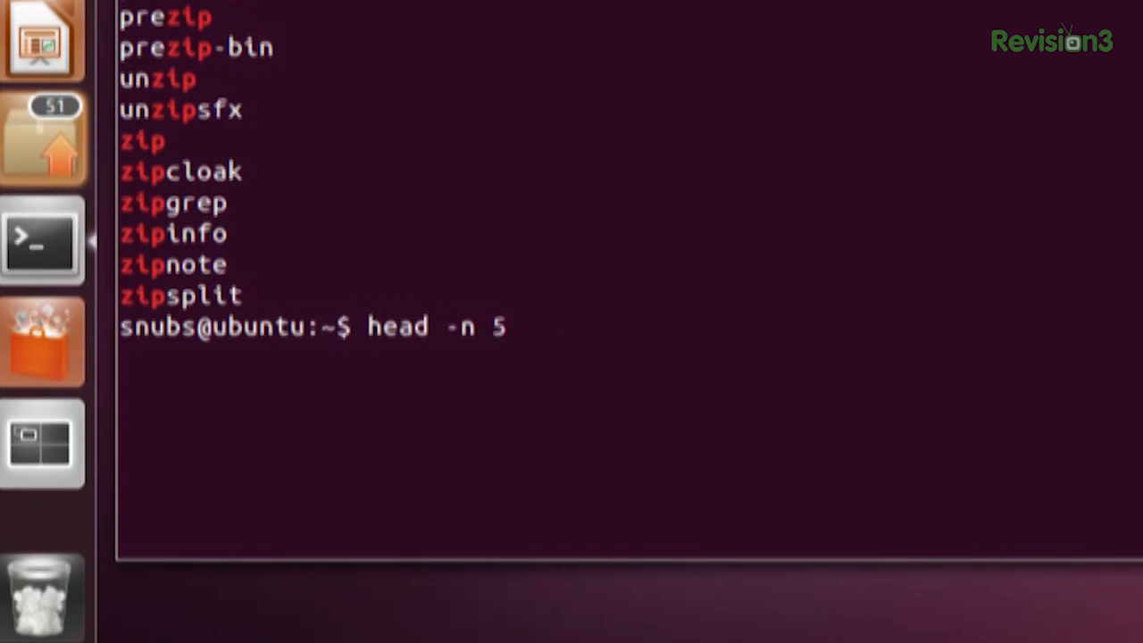
text(trust.txt)
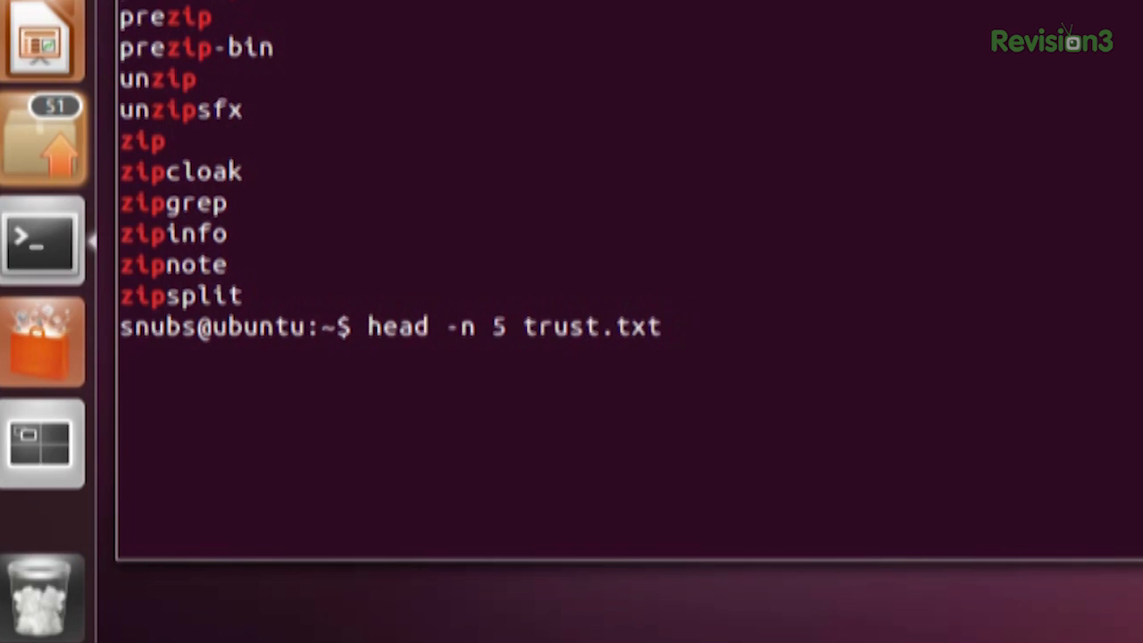
key(Return)
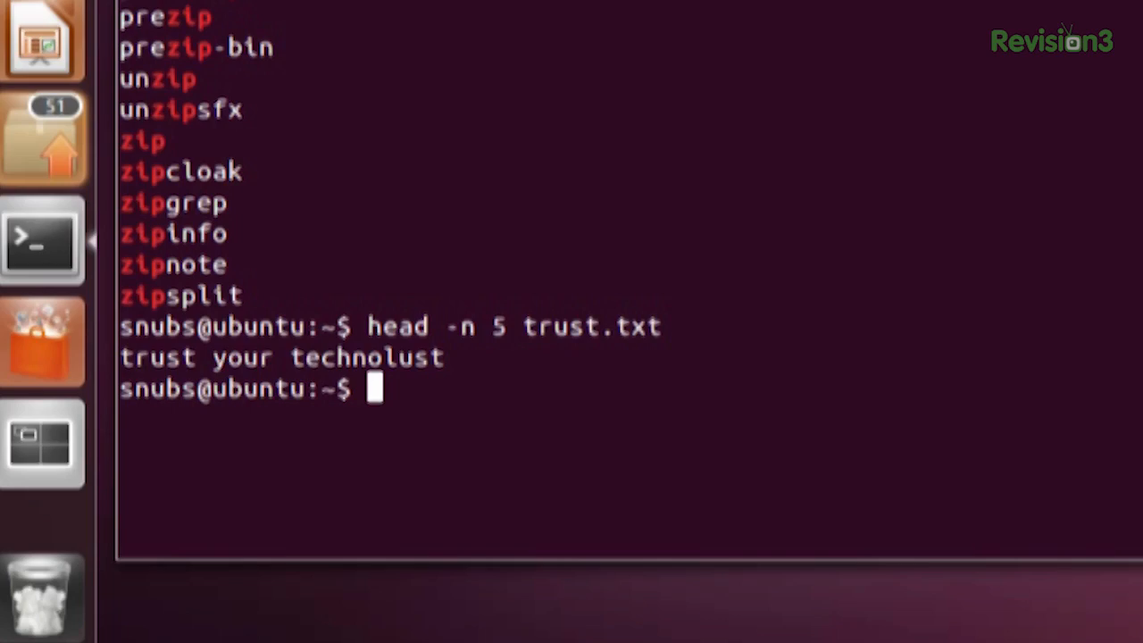
Step: Run tail -n 5 trust.txt, printing "trust your technolust"
text(tail -)
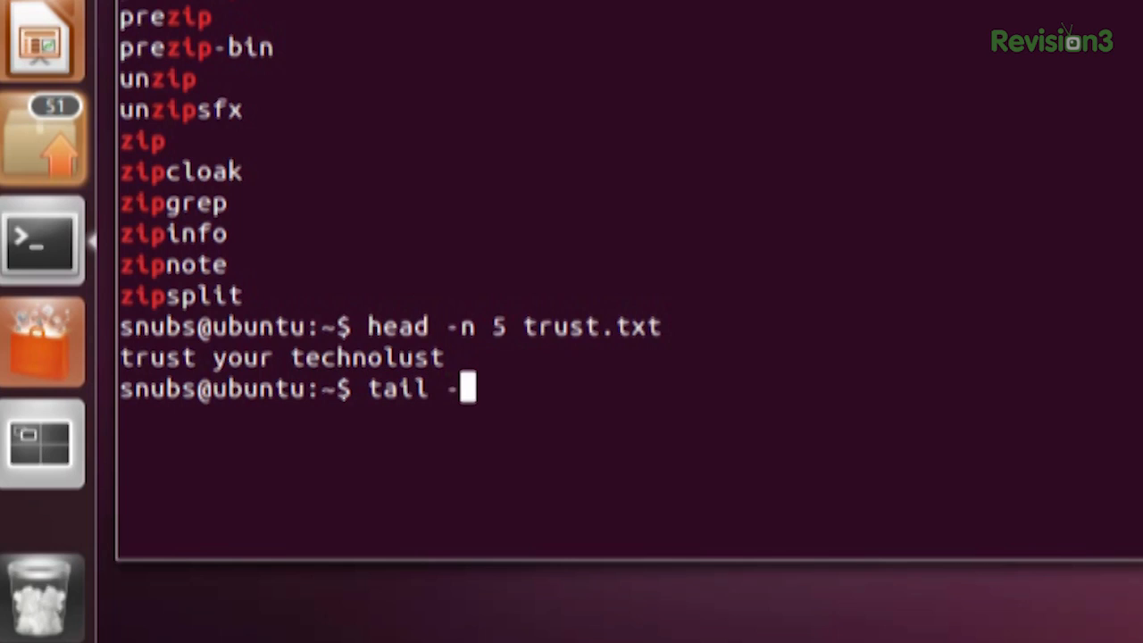
text(n 5)
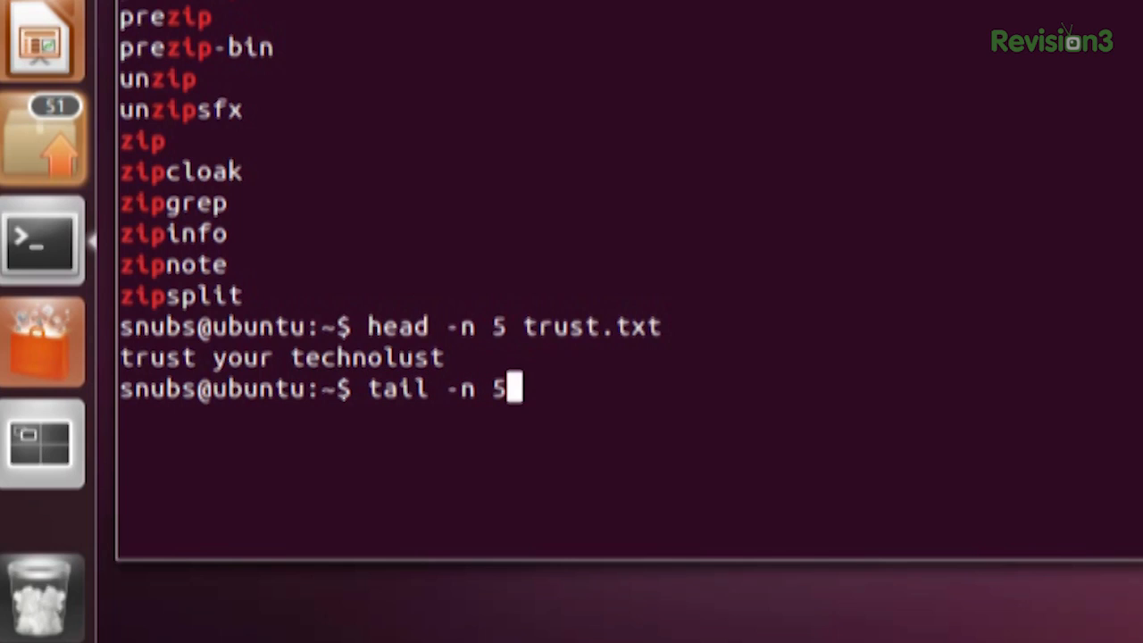
text(trust.)
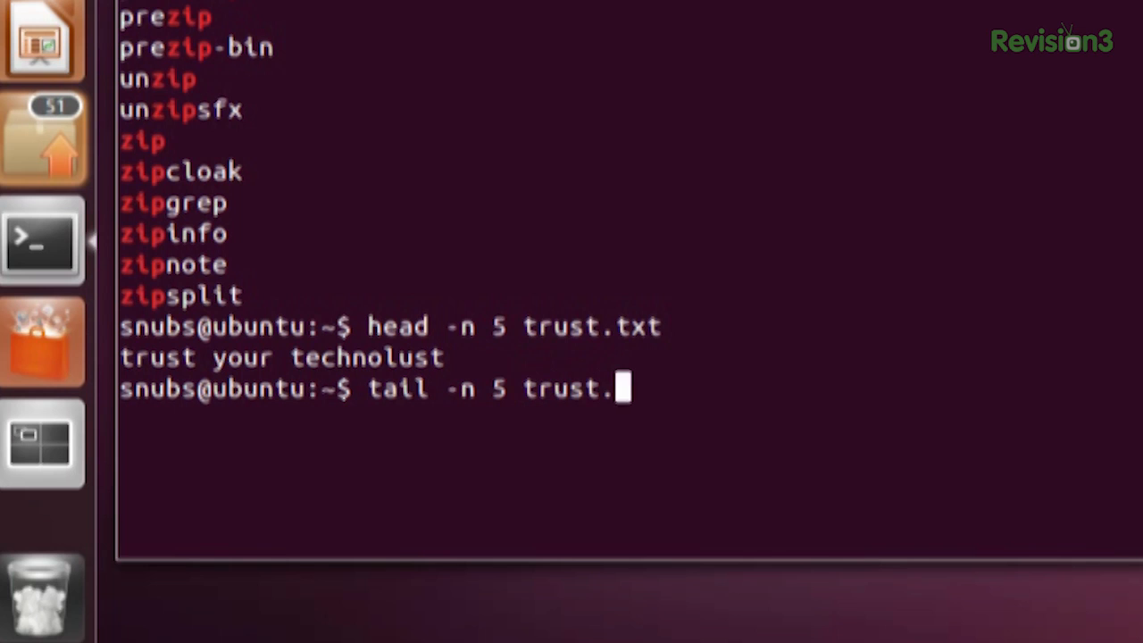
key(Return)
text(ls)
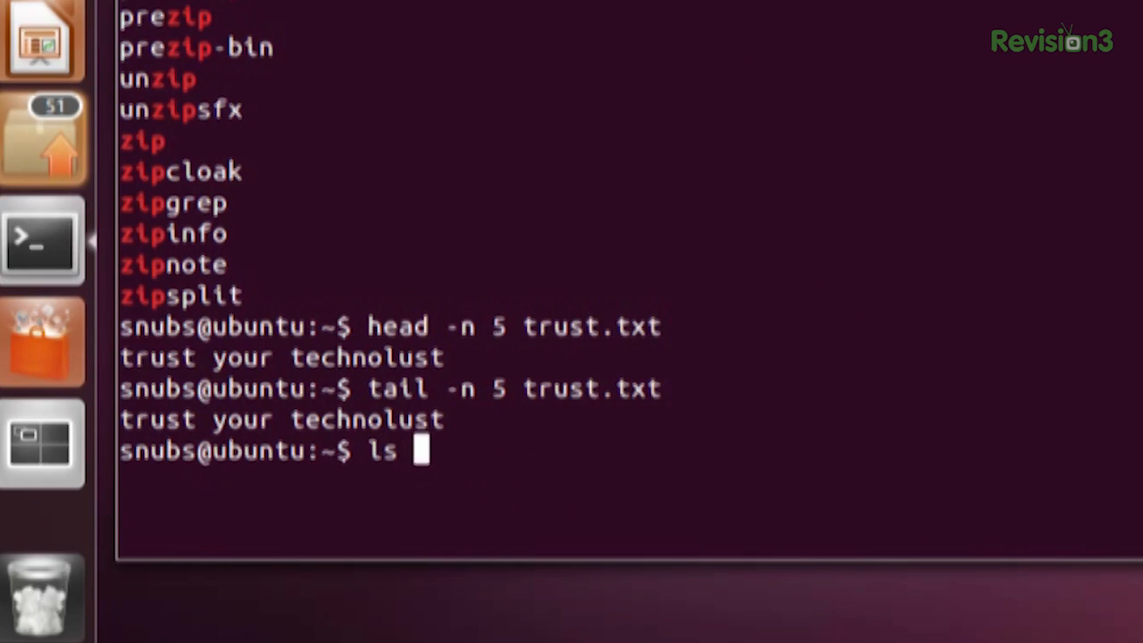
Step: Run ls /usr/bin | tail -n 5, listing zipinfo through zsoelim
text(/us)
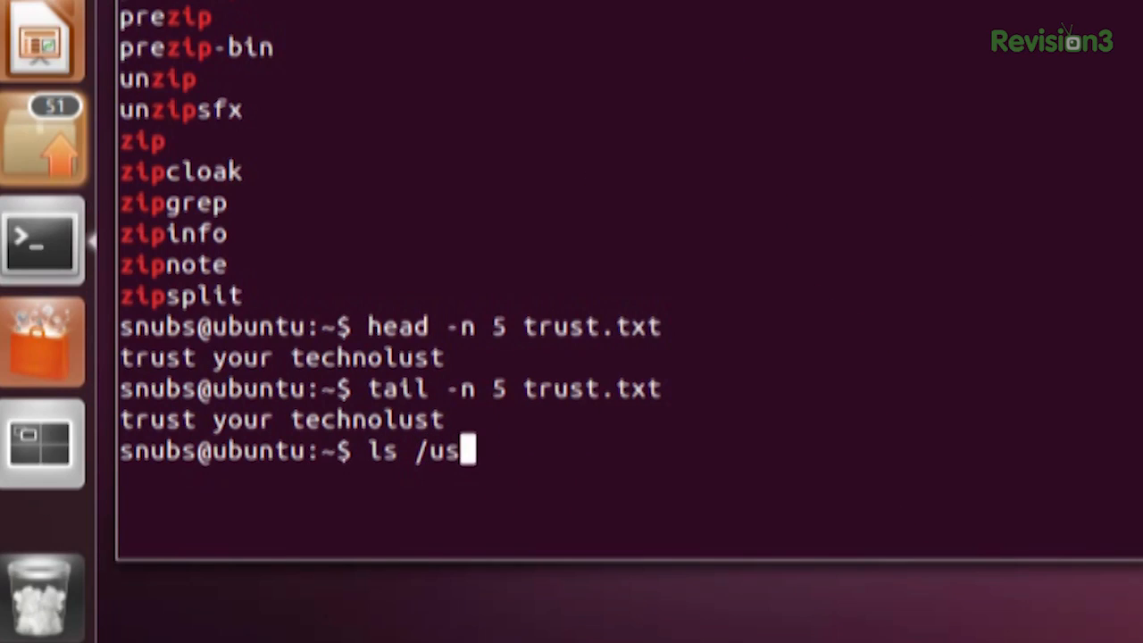
text(r/bin |)
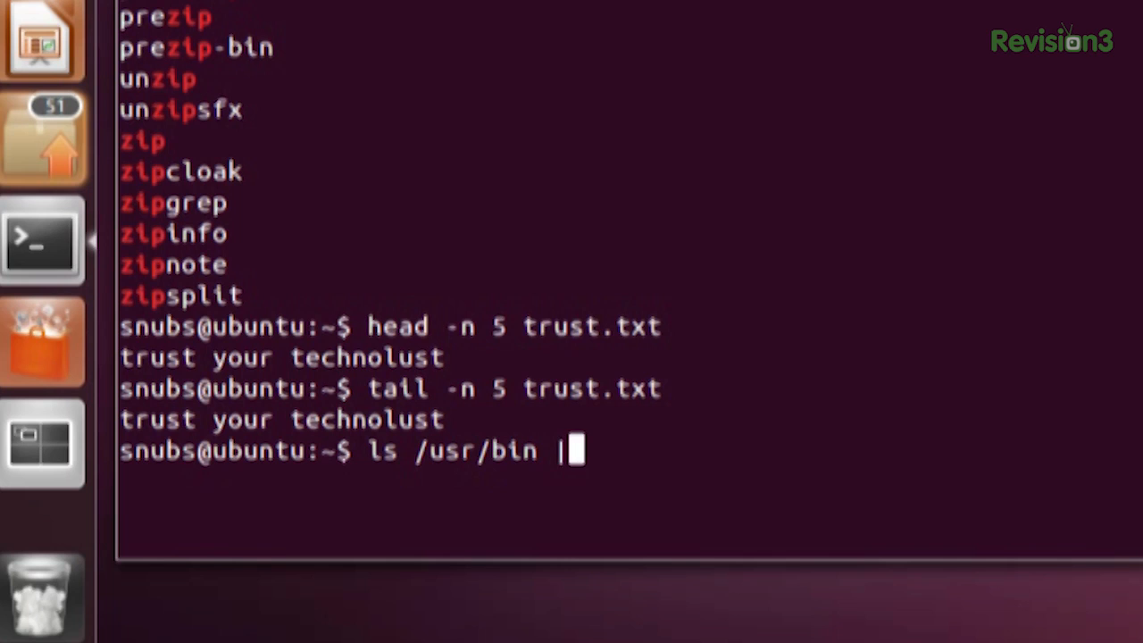
text(tail -)
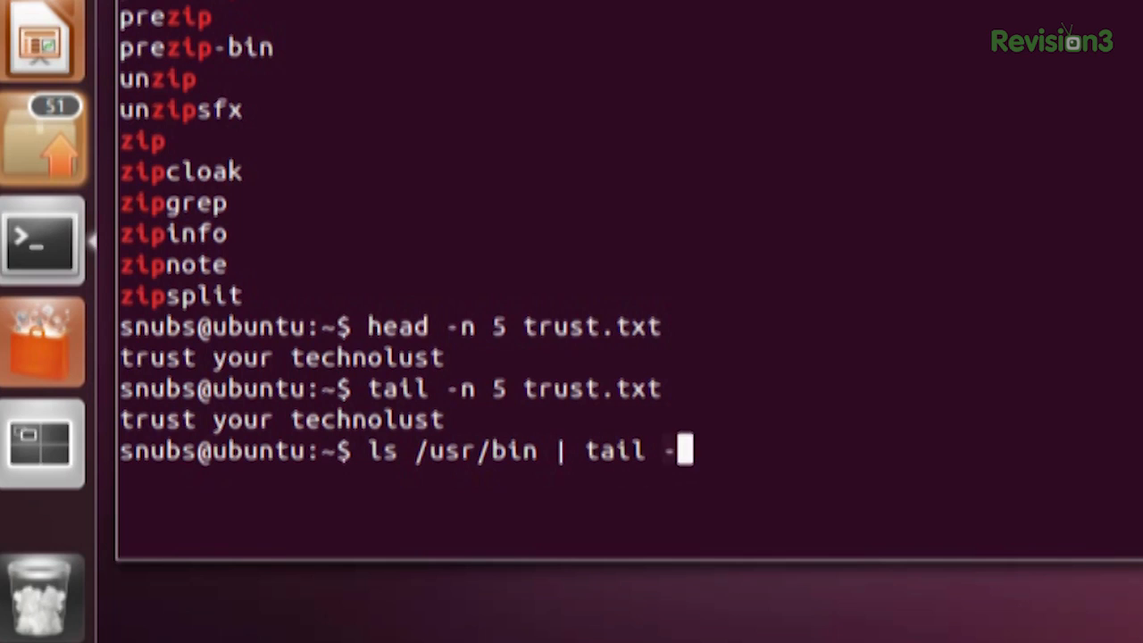
key(Return)
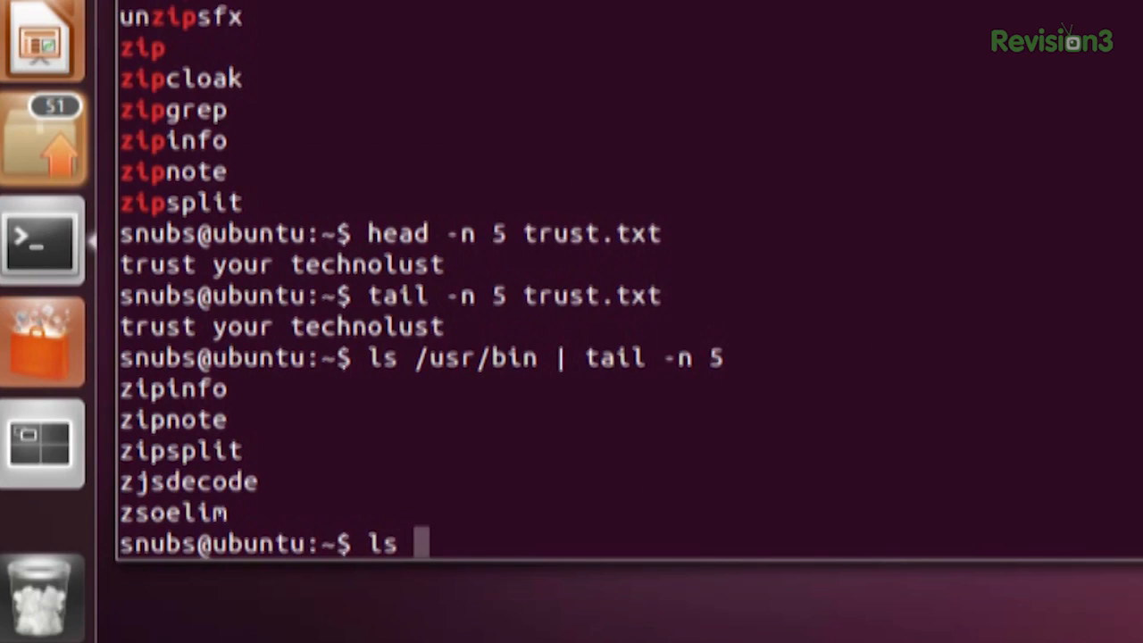
Step: Run 'ls /usr/bin | tee ls.txt | grep zip' to save the listing and show zip programs
text(/usr/bin)
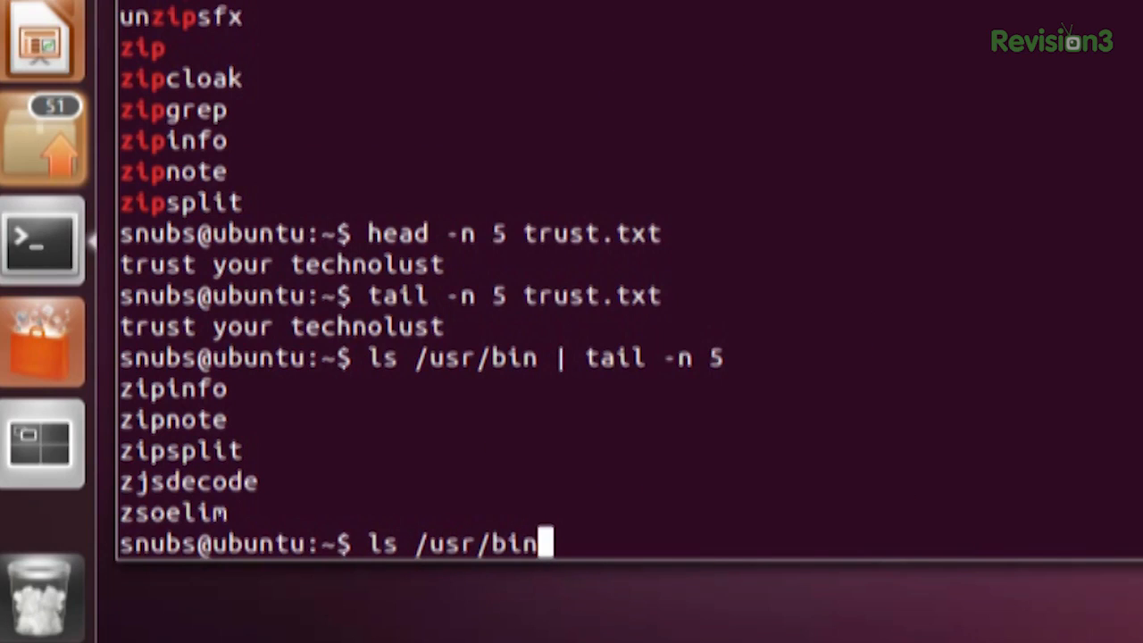
text(|)
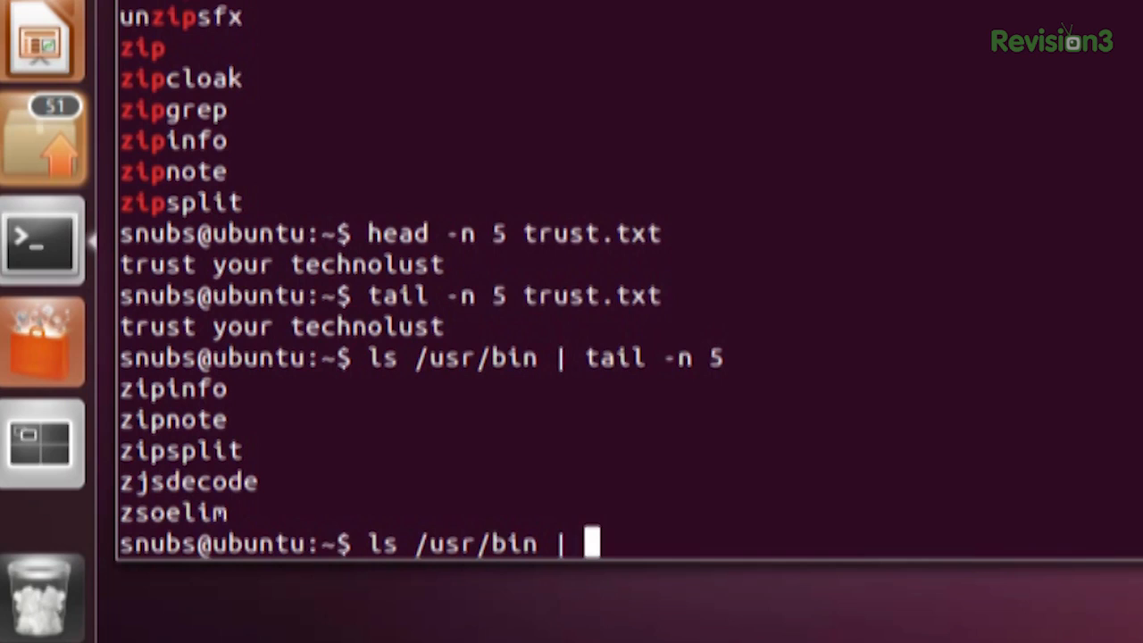
text(tee ls.)
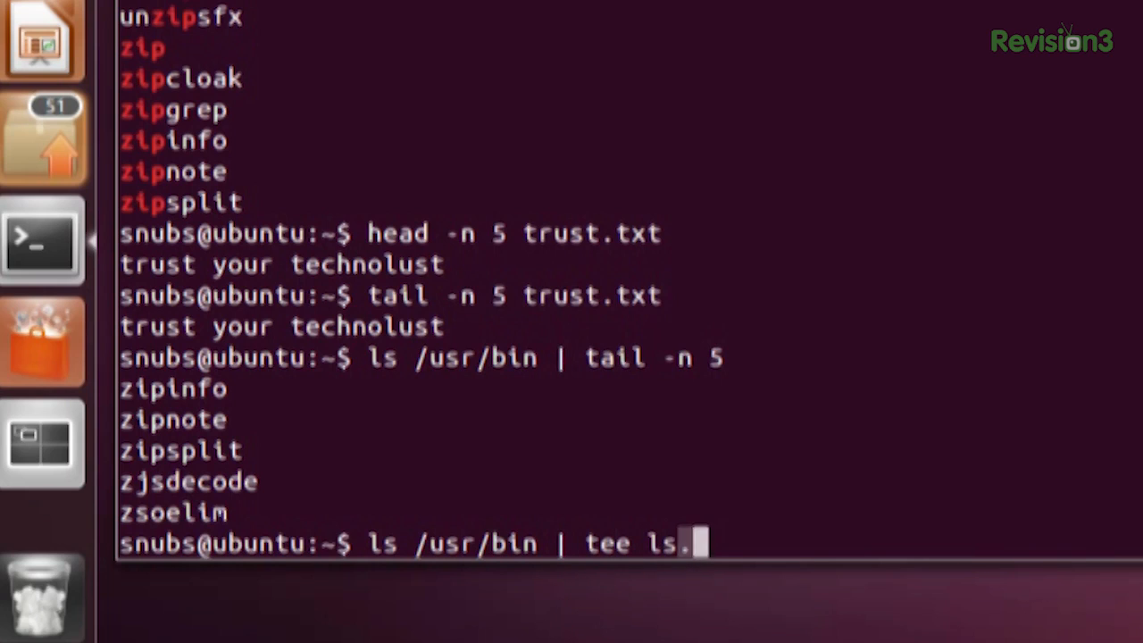
text(txt |)
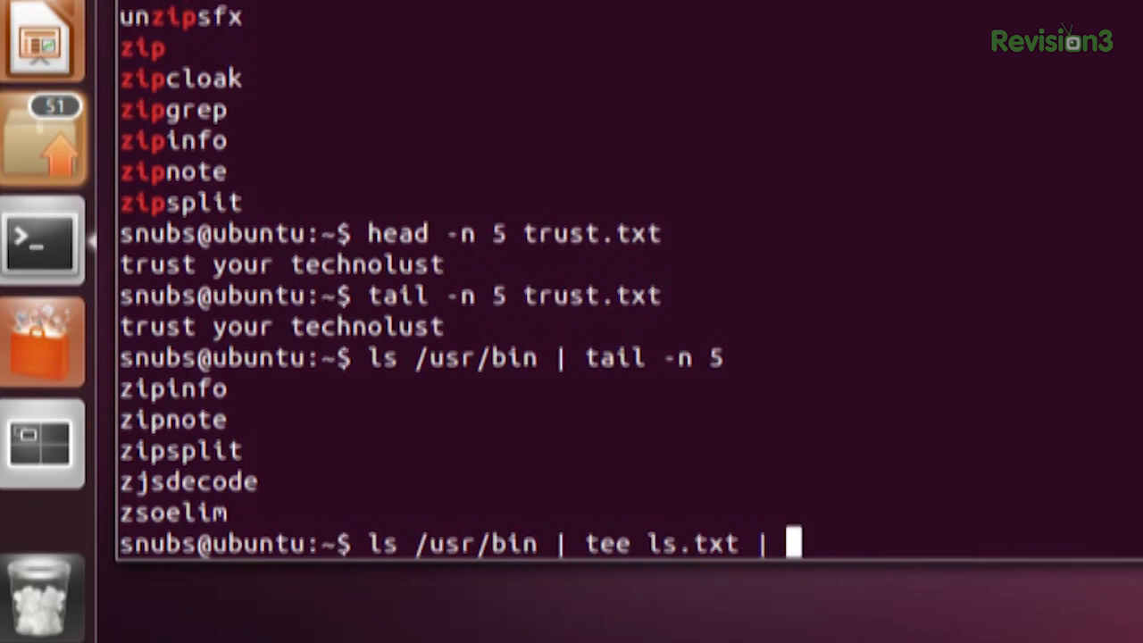
text(grep zip)
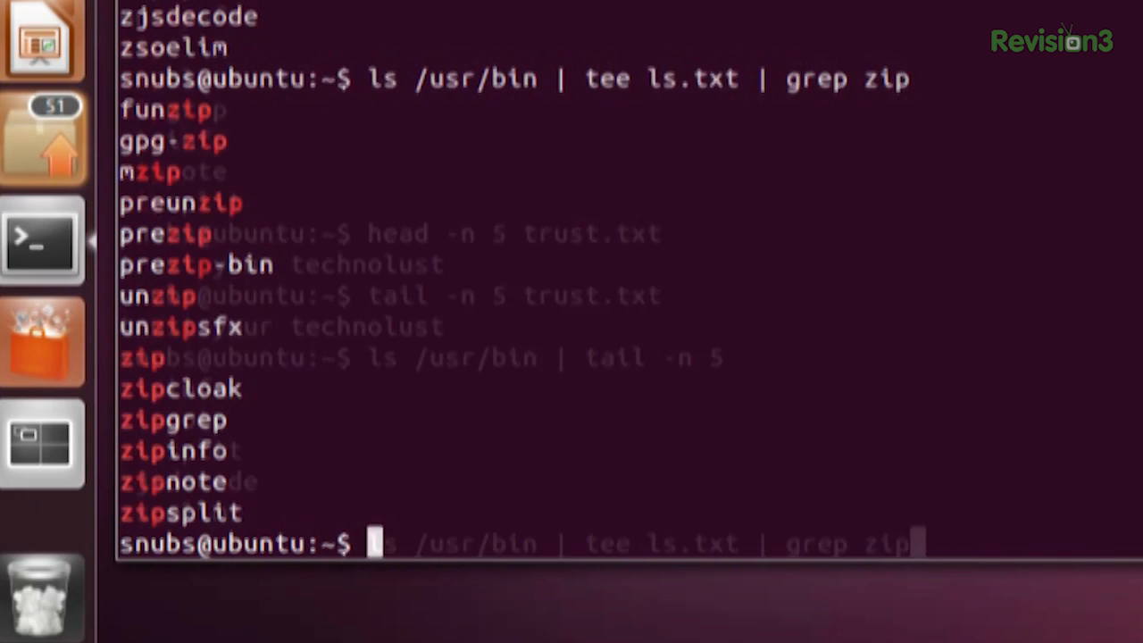
key(Return)
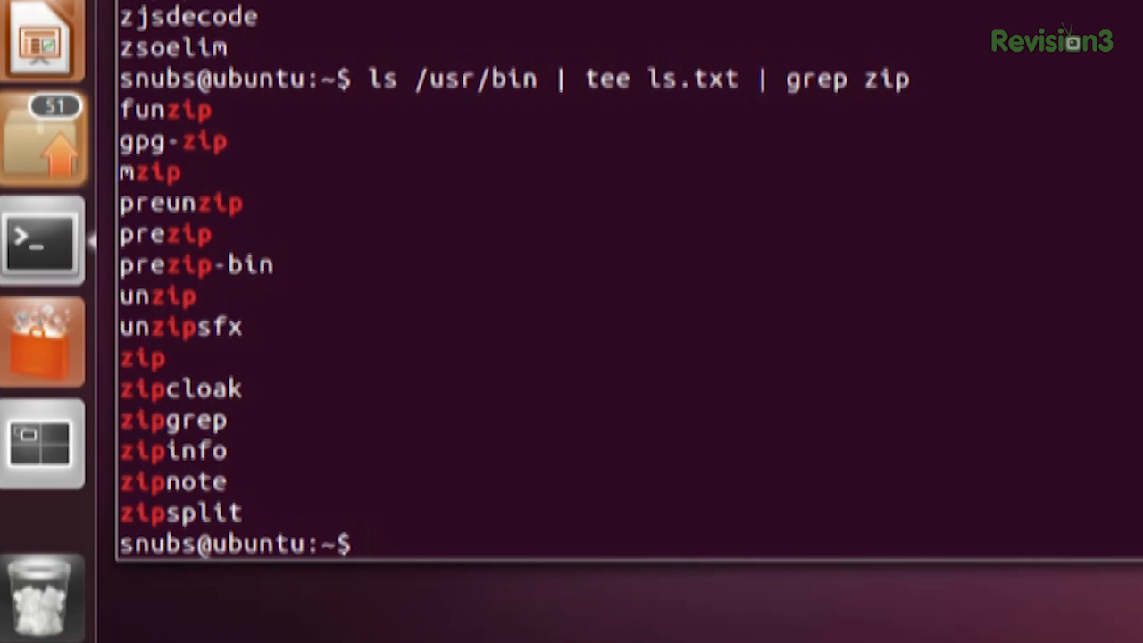